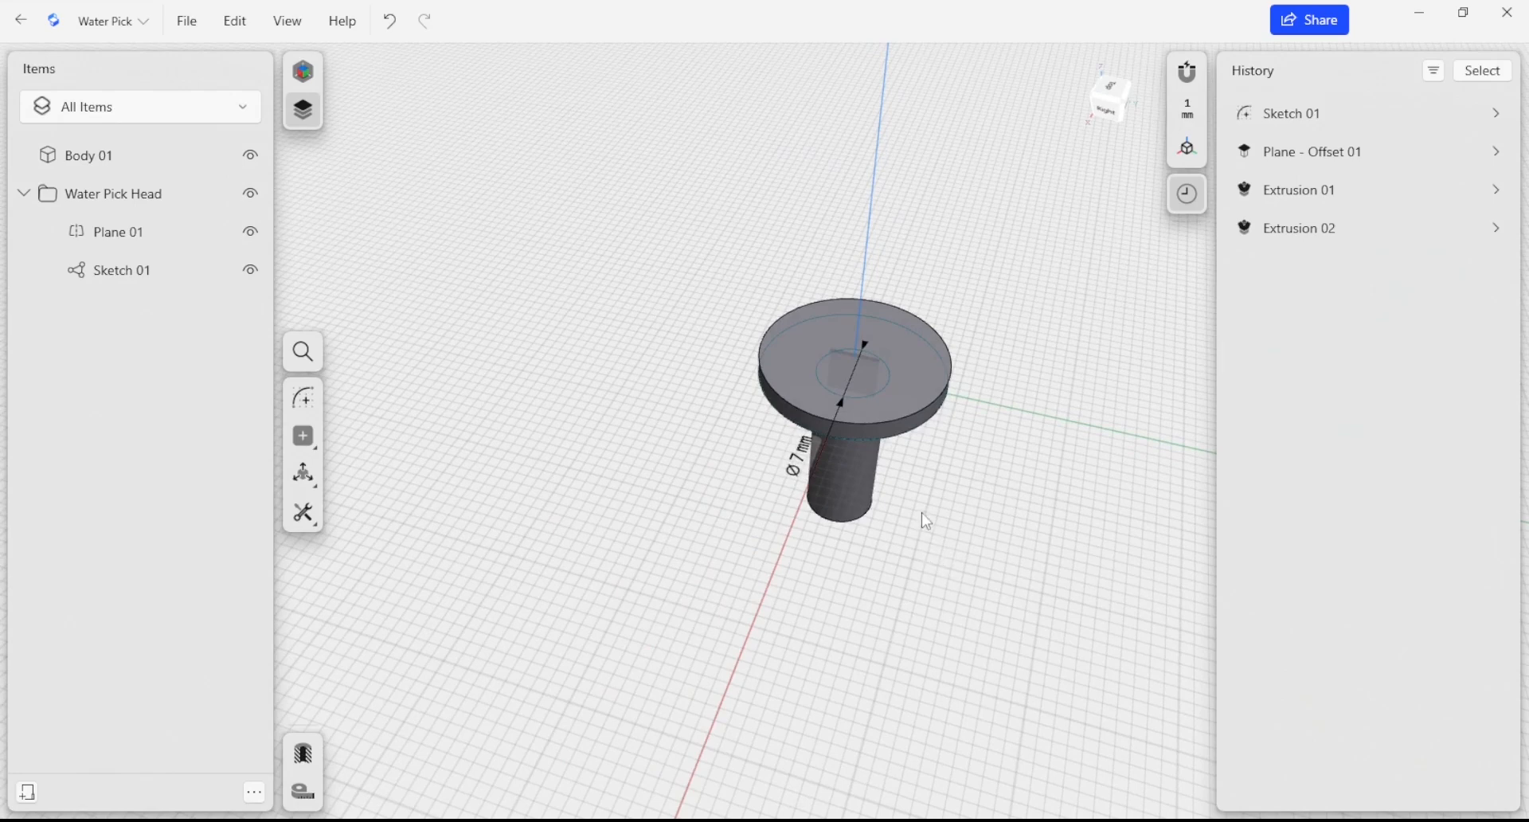
- Orbit to view the head, then start a new sketch on the plane through the water pick's axis
left_click_drag(924, 519, 1020, 386)
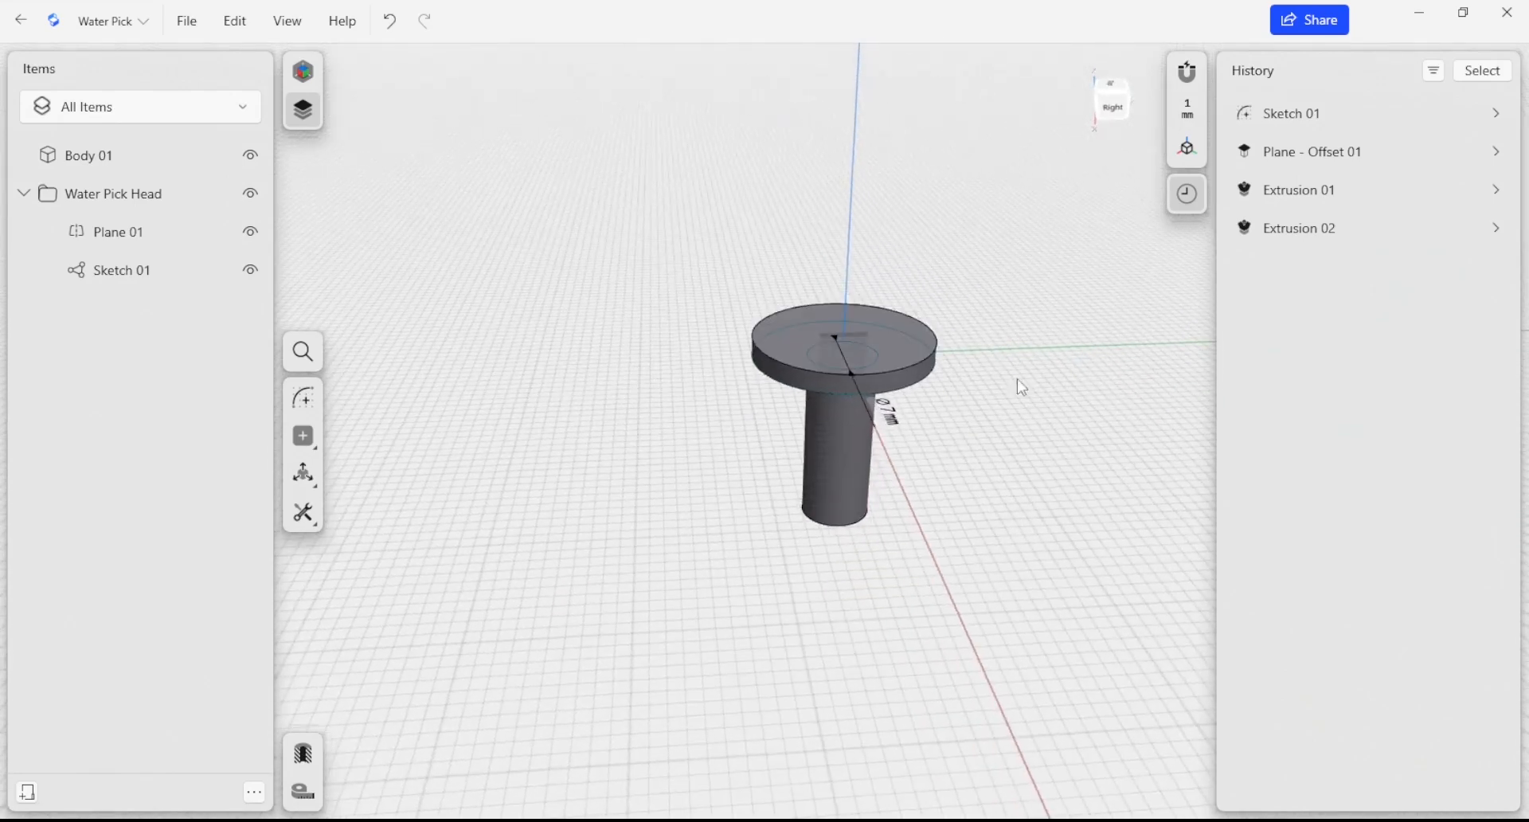
left_click_drag(1020, 387, 953, 572)
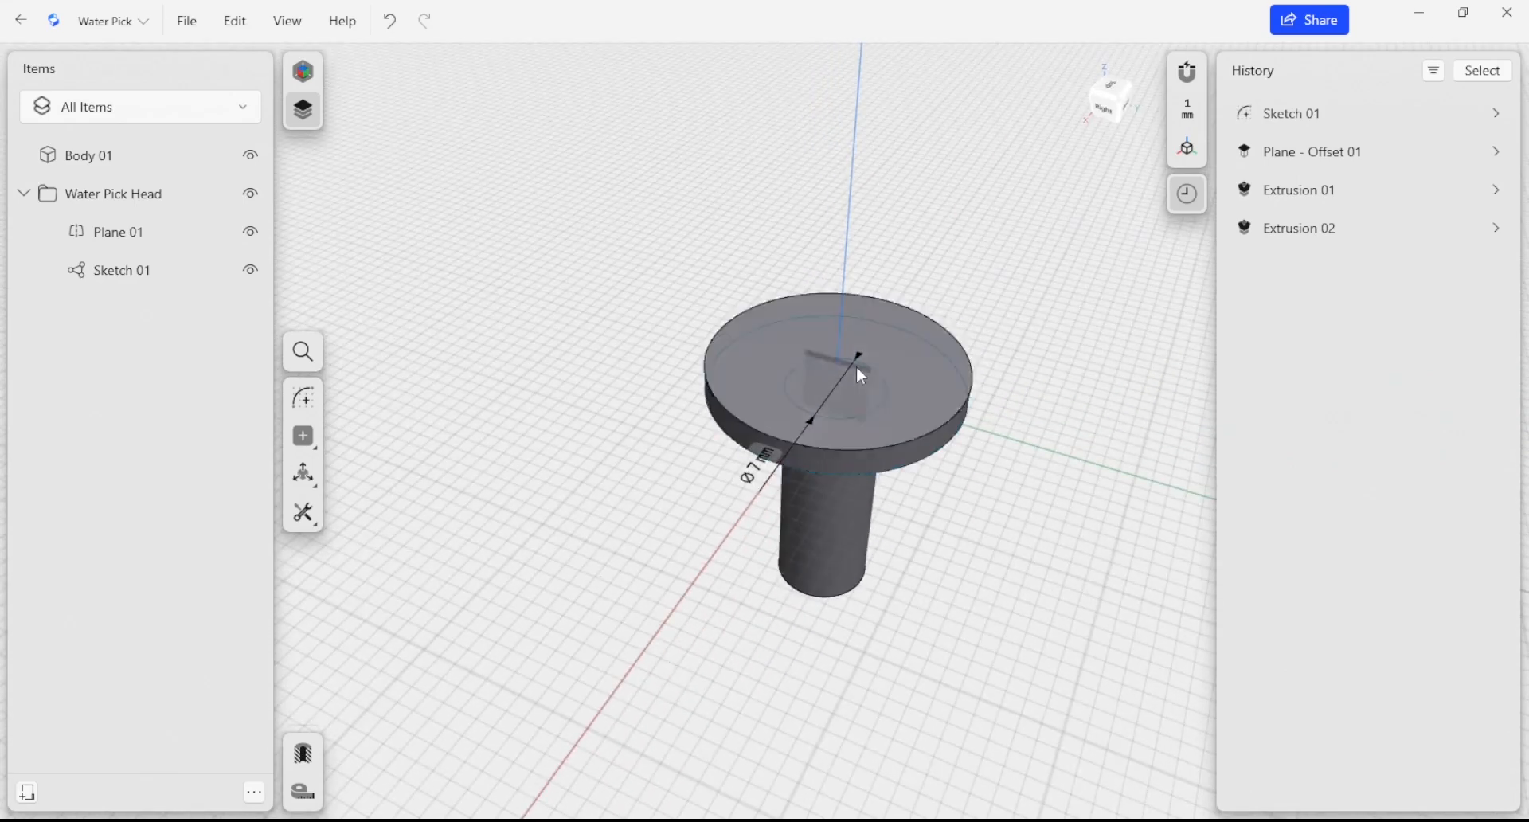
left_click_drag(859, 376, 888, 663)
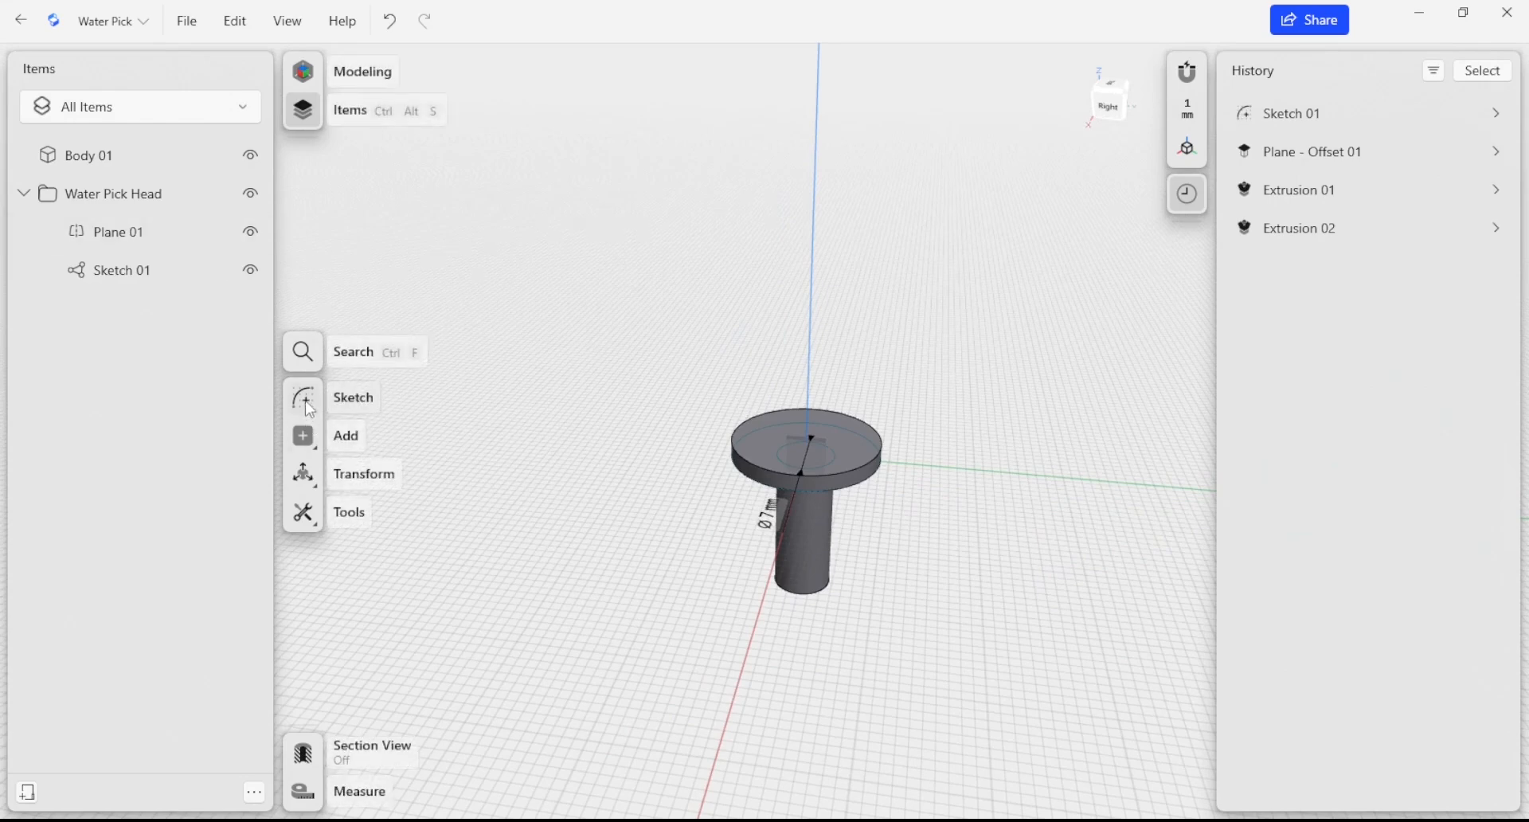
left_click(303, 397)
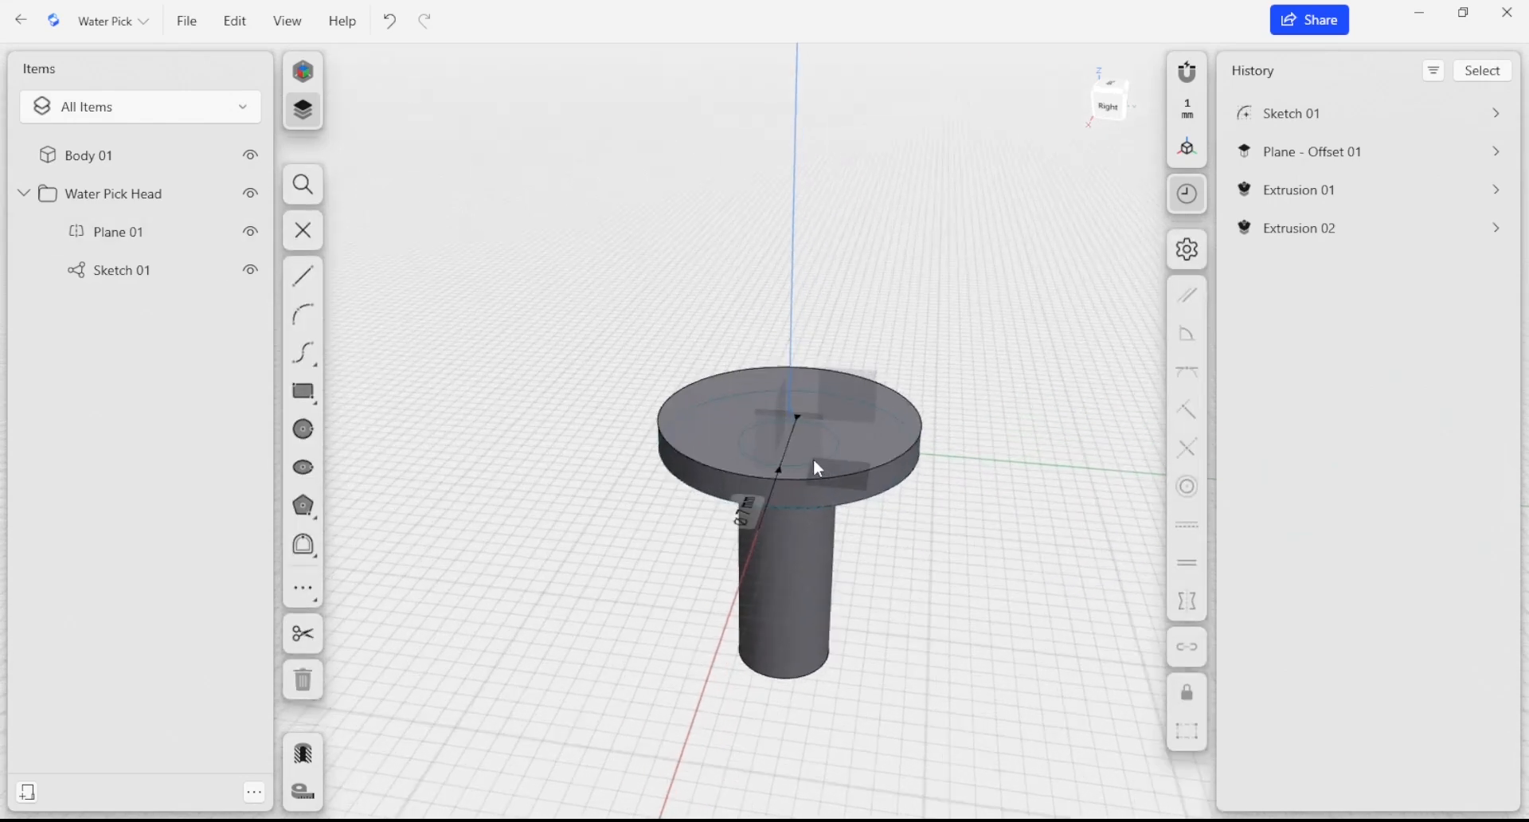
left_click(302, 276)
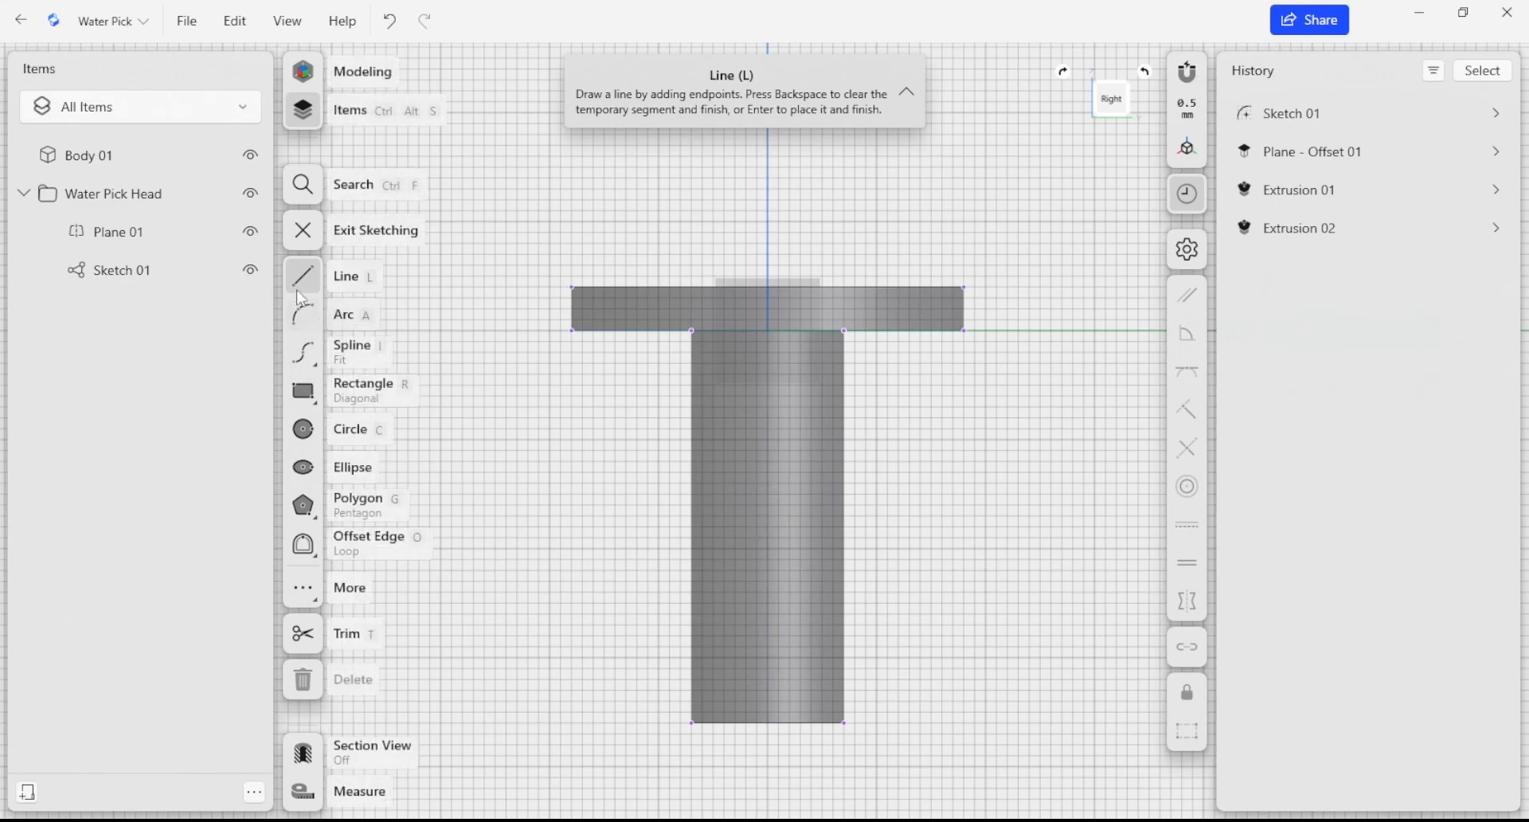
mouse_move(404, 353)
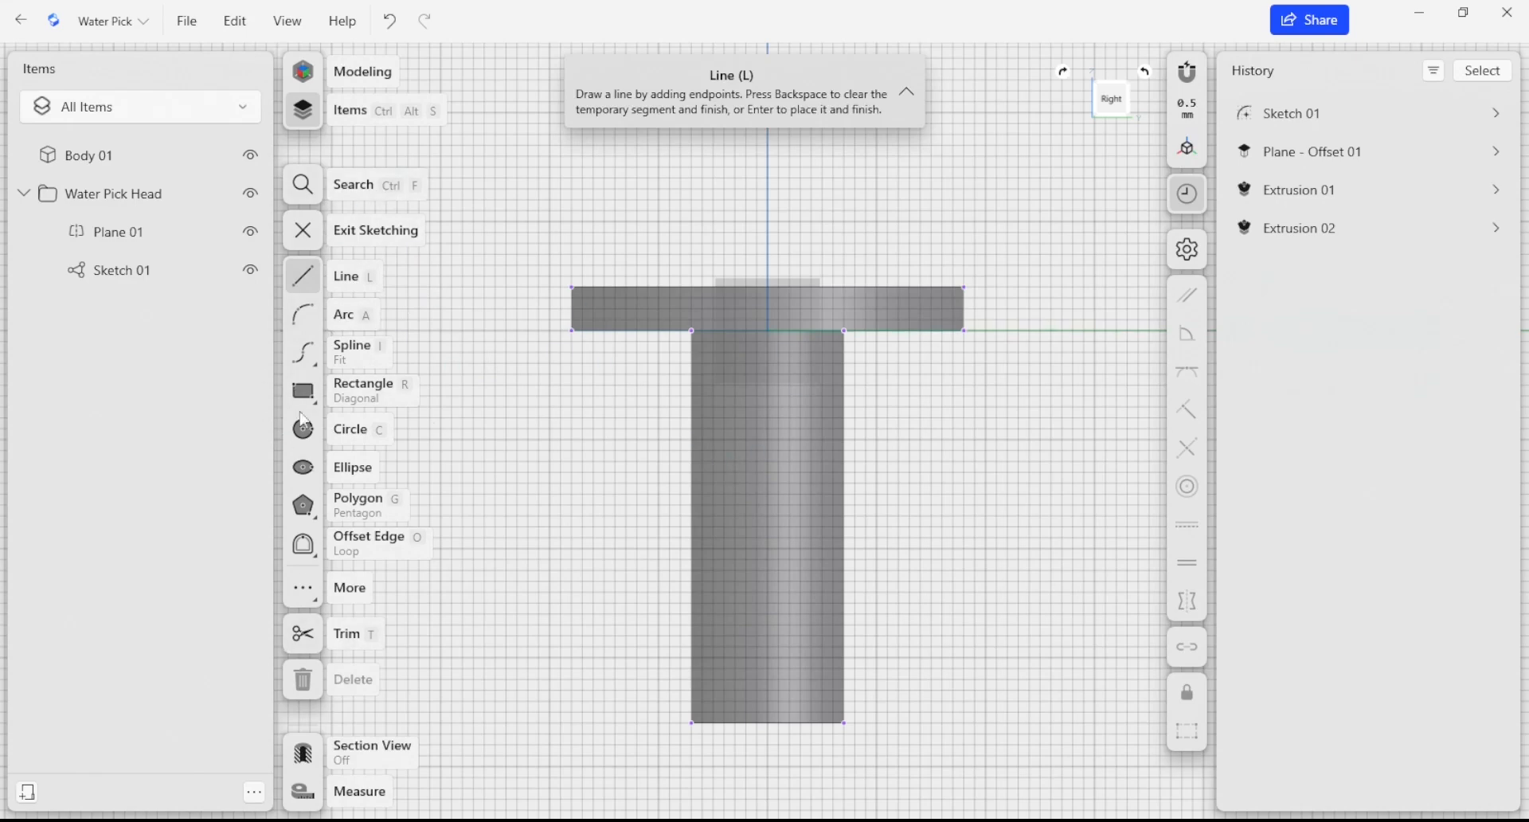
mouse_move(323, 492)
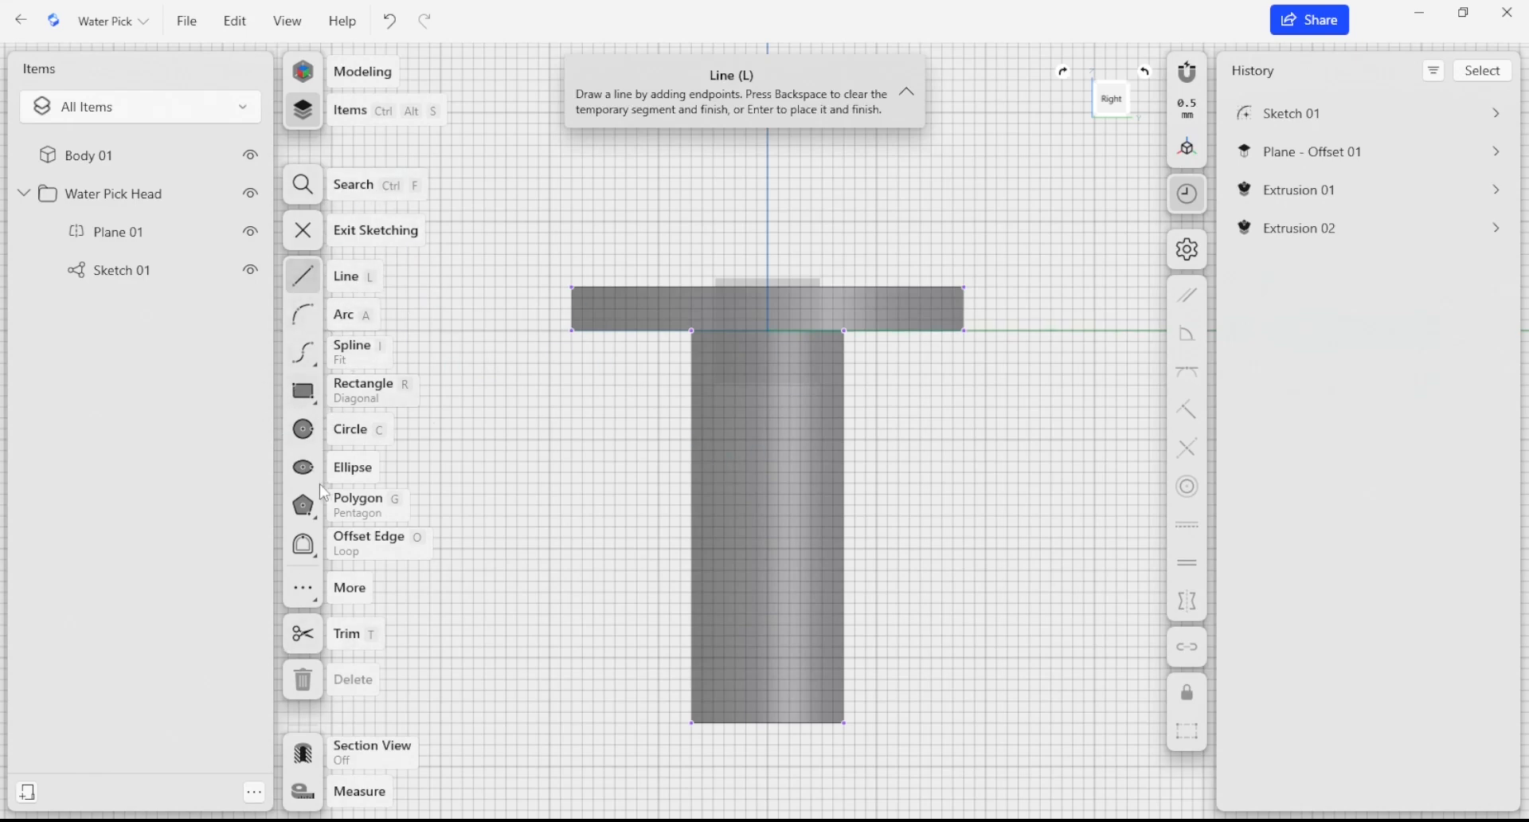
mouse_move(371, 382)
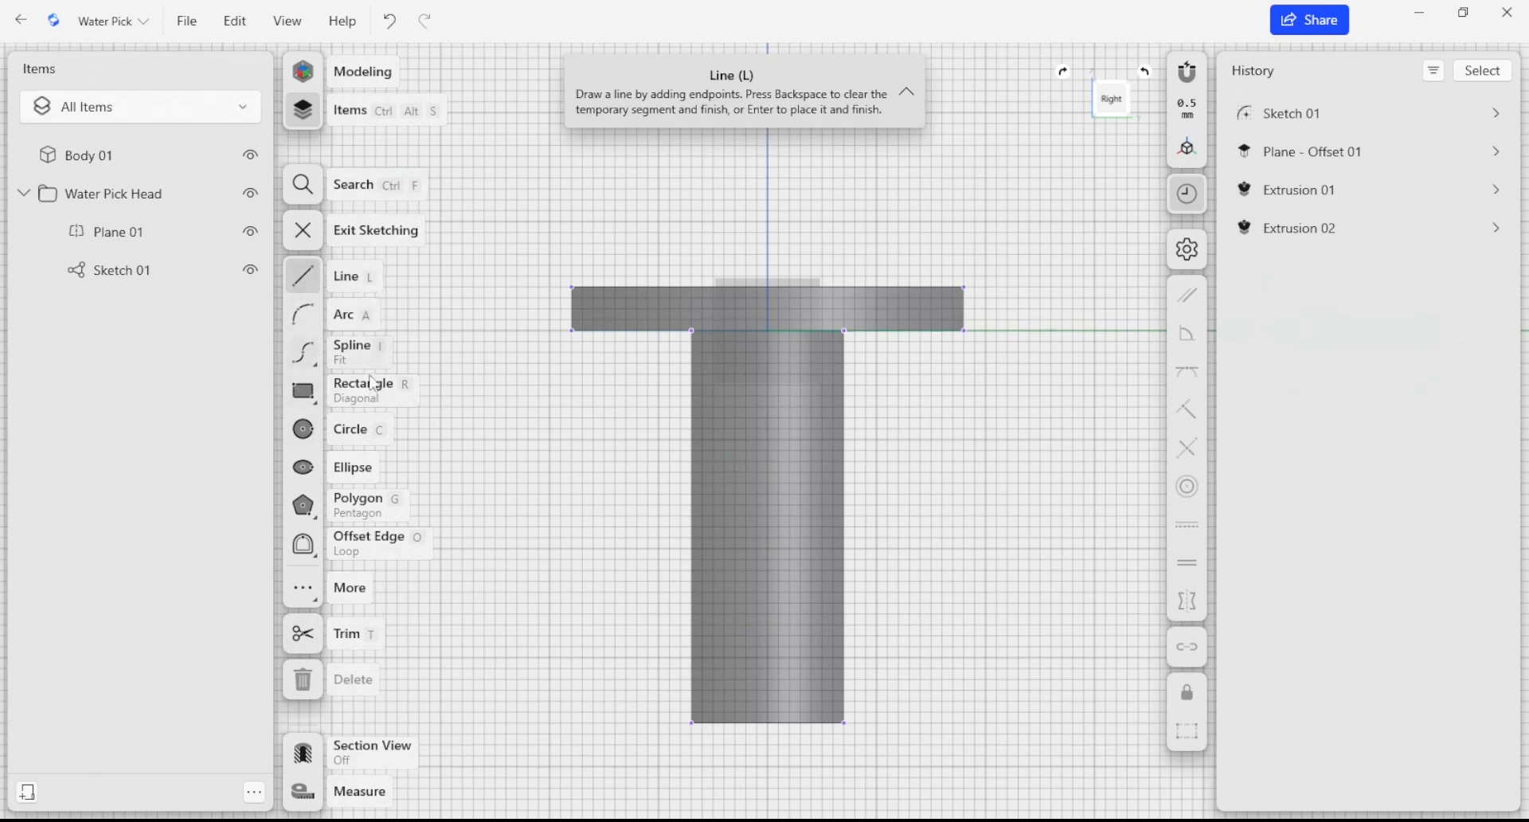
mouse_move(544, 520)
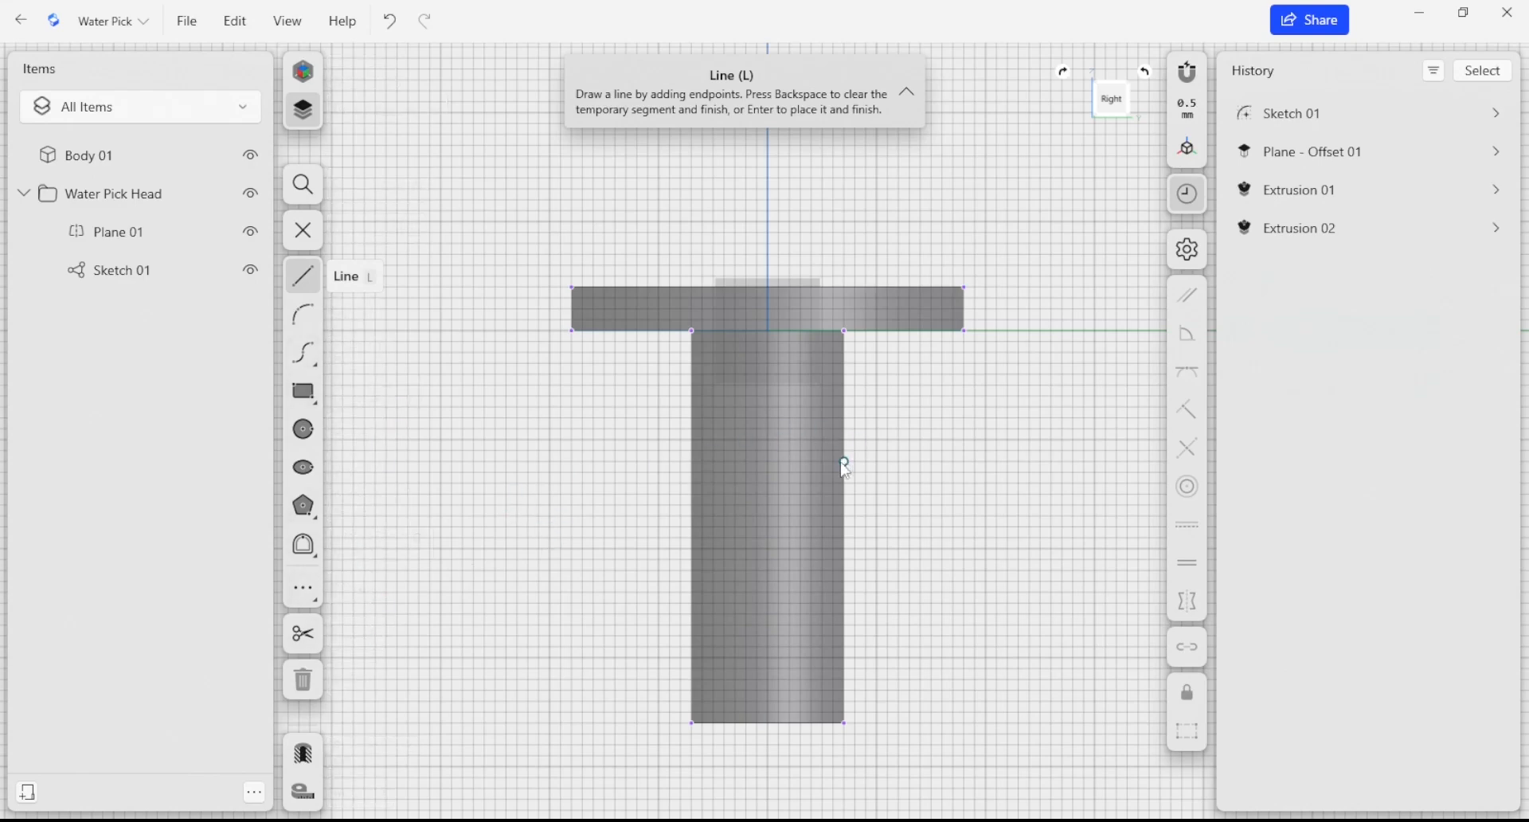
mouse_move(827, 477)
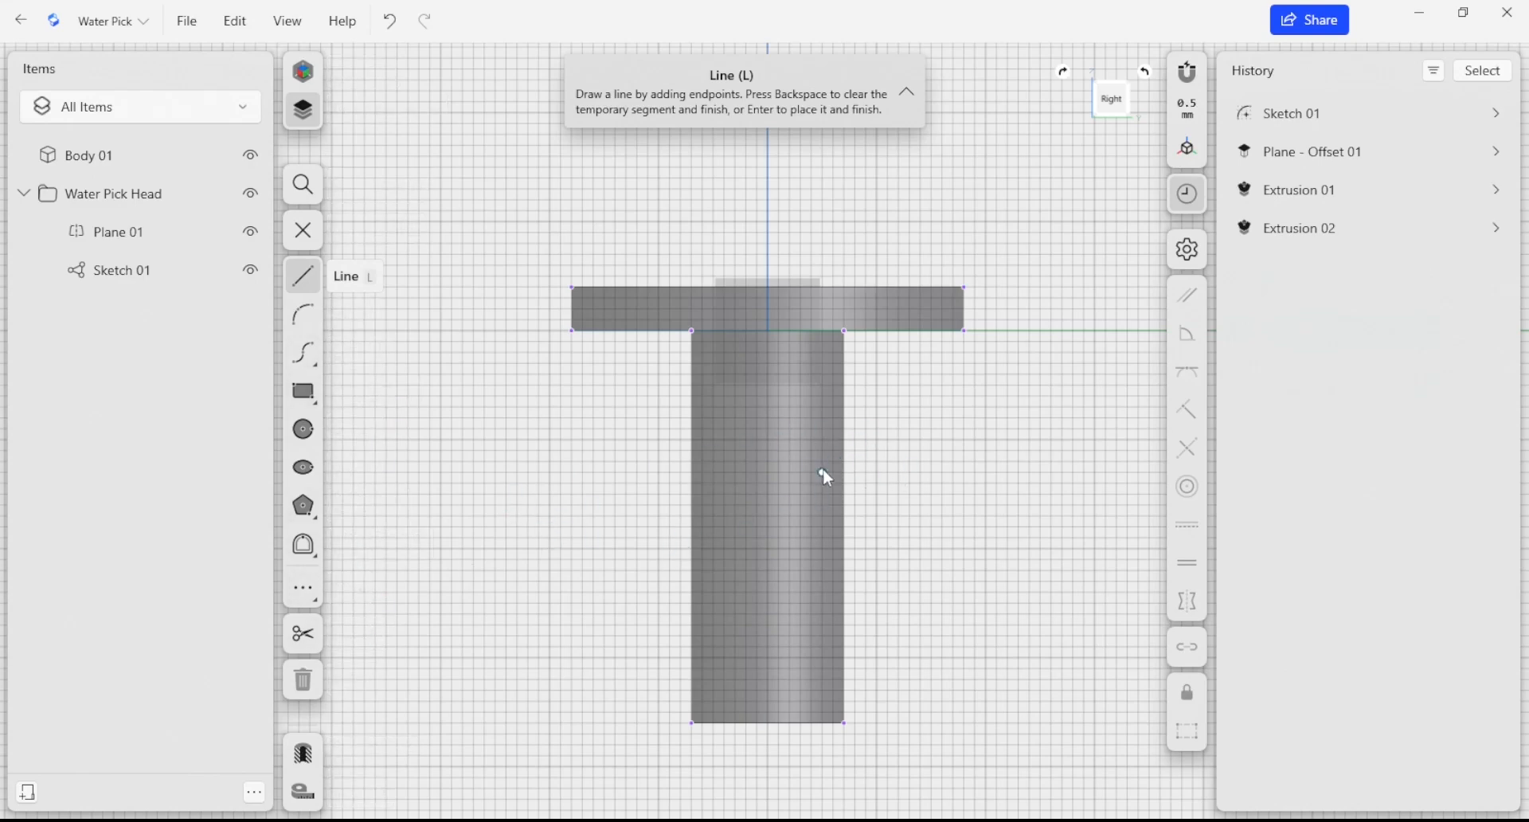
- Draw the short connected groove segments on the stem, about 2 mm long, forming Sketch 02
left_click_drag(844, 462, 779, 527)
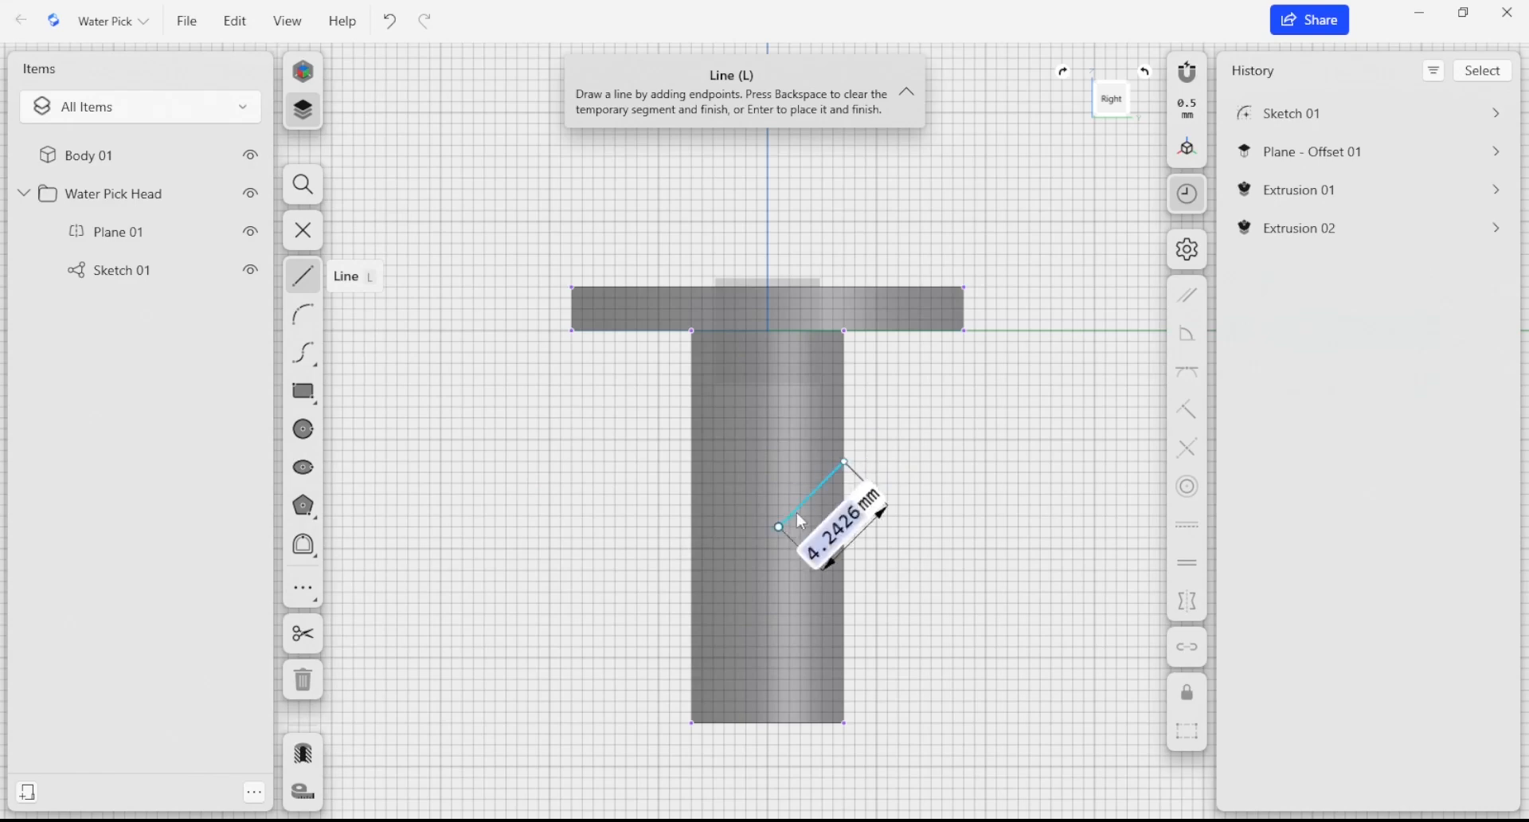
left_click_drag(776, 527, 811, 497)
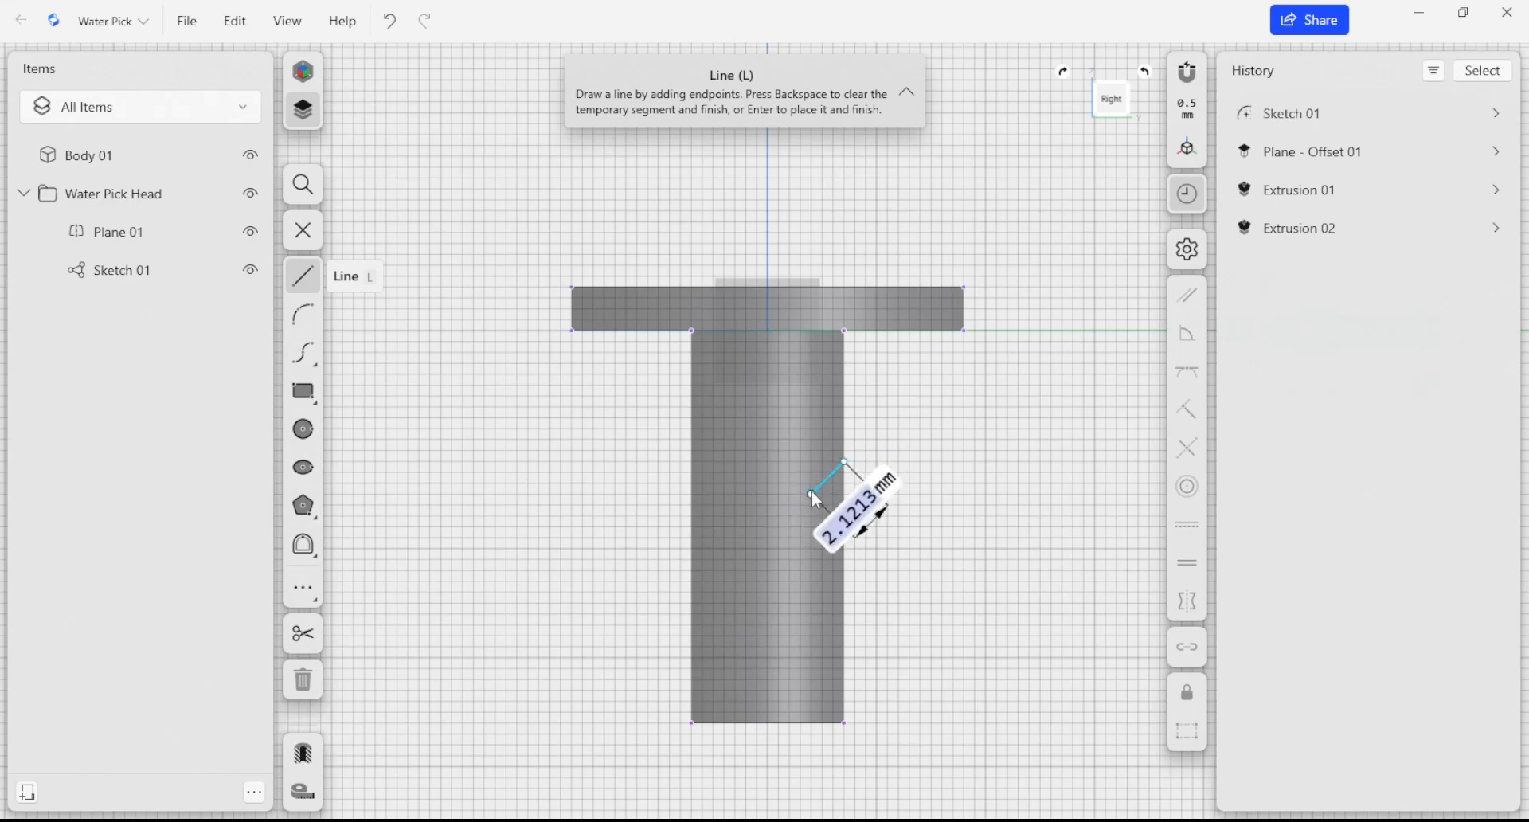
left_click(844, 559)
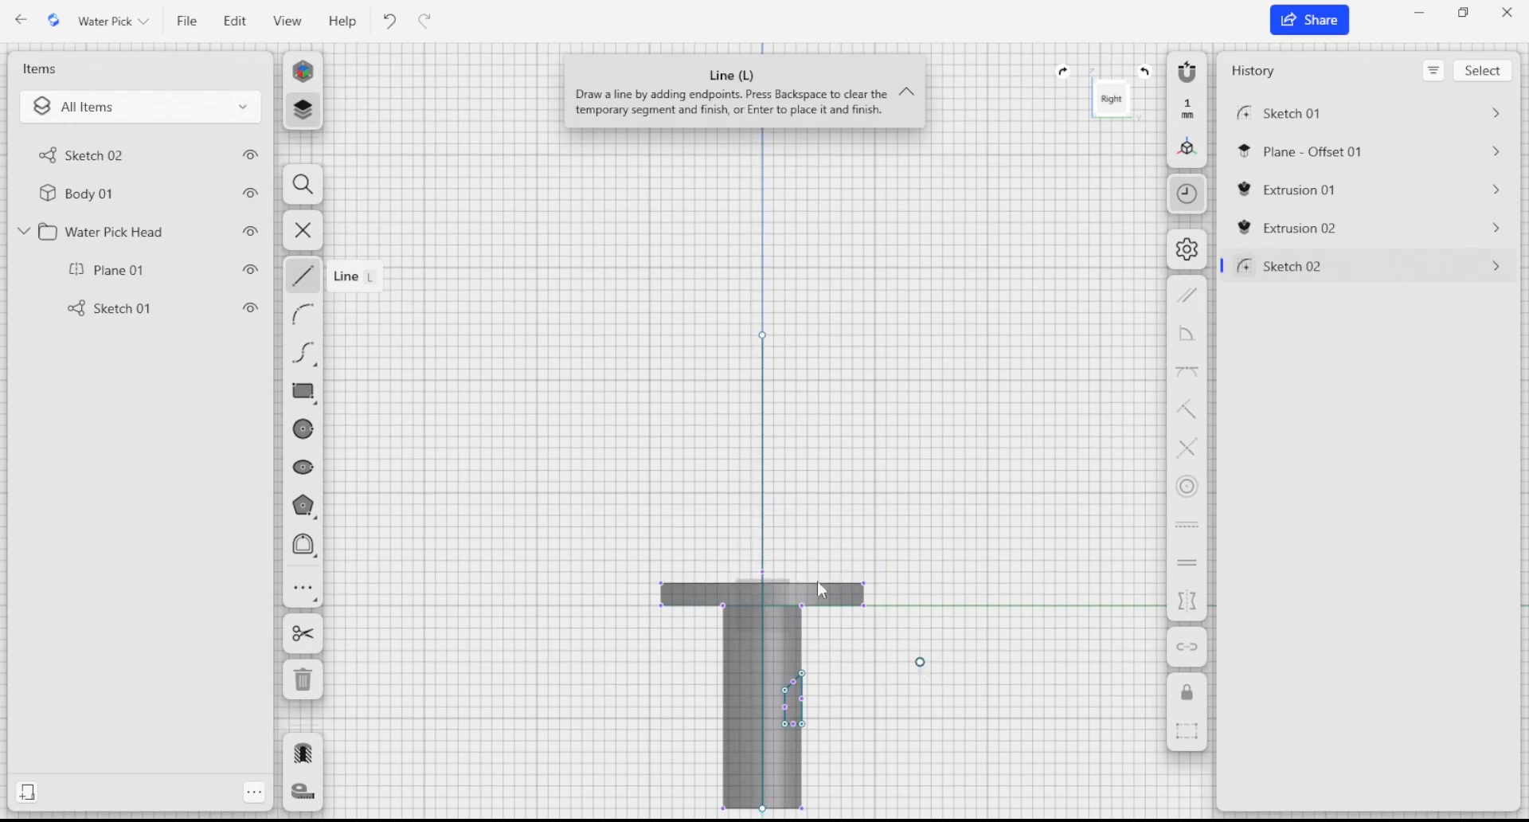
mouse_move(390, 451)
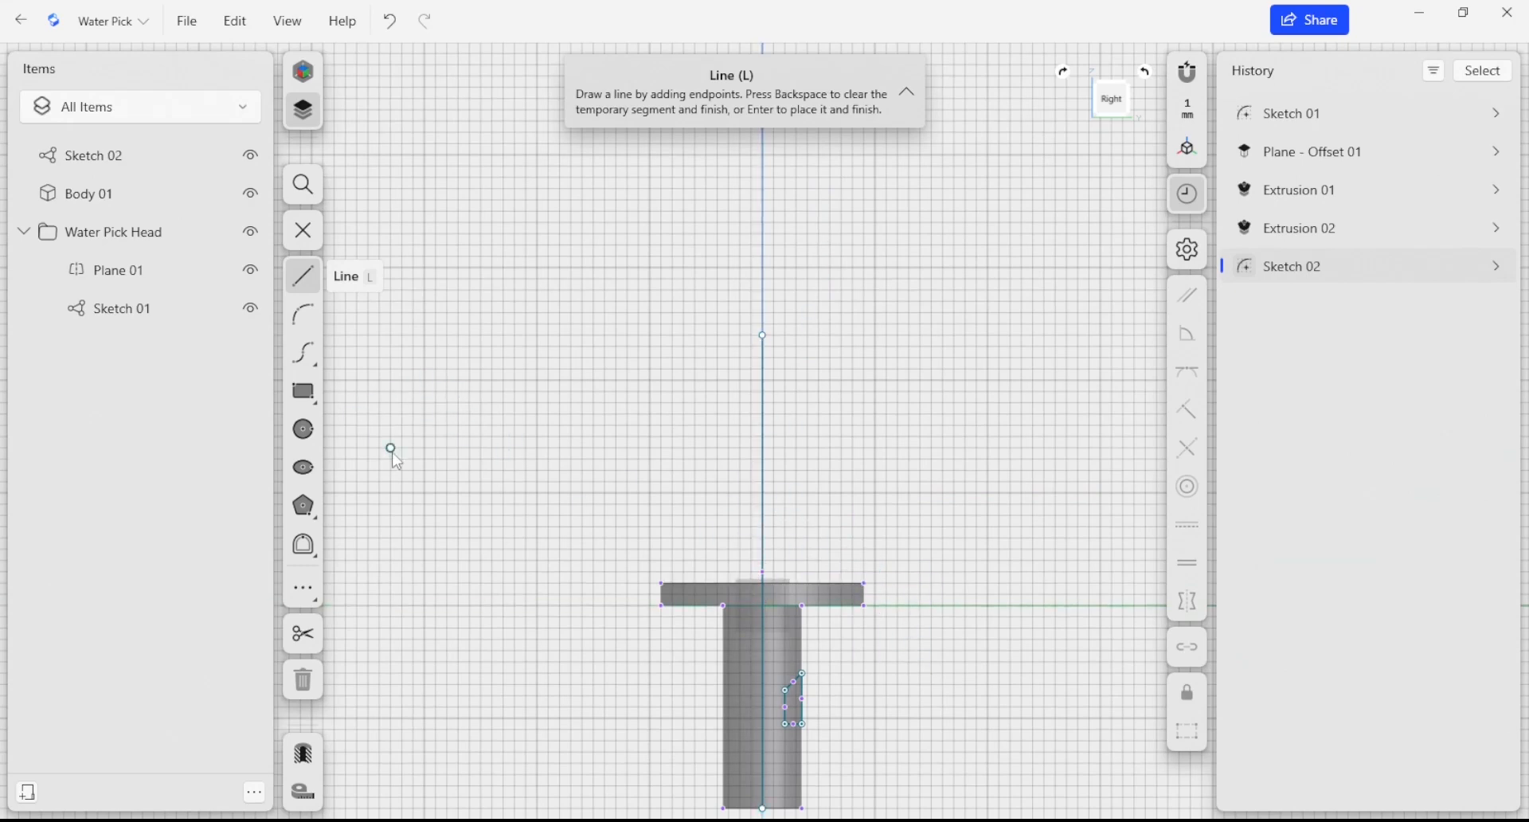
- Draw a three-point arc rising from the head rim and add the short step line at its top
left_click(303, 314)
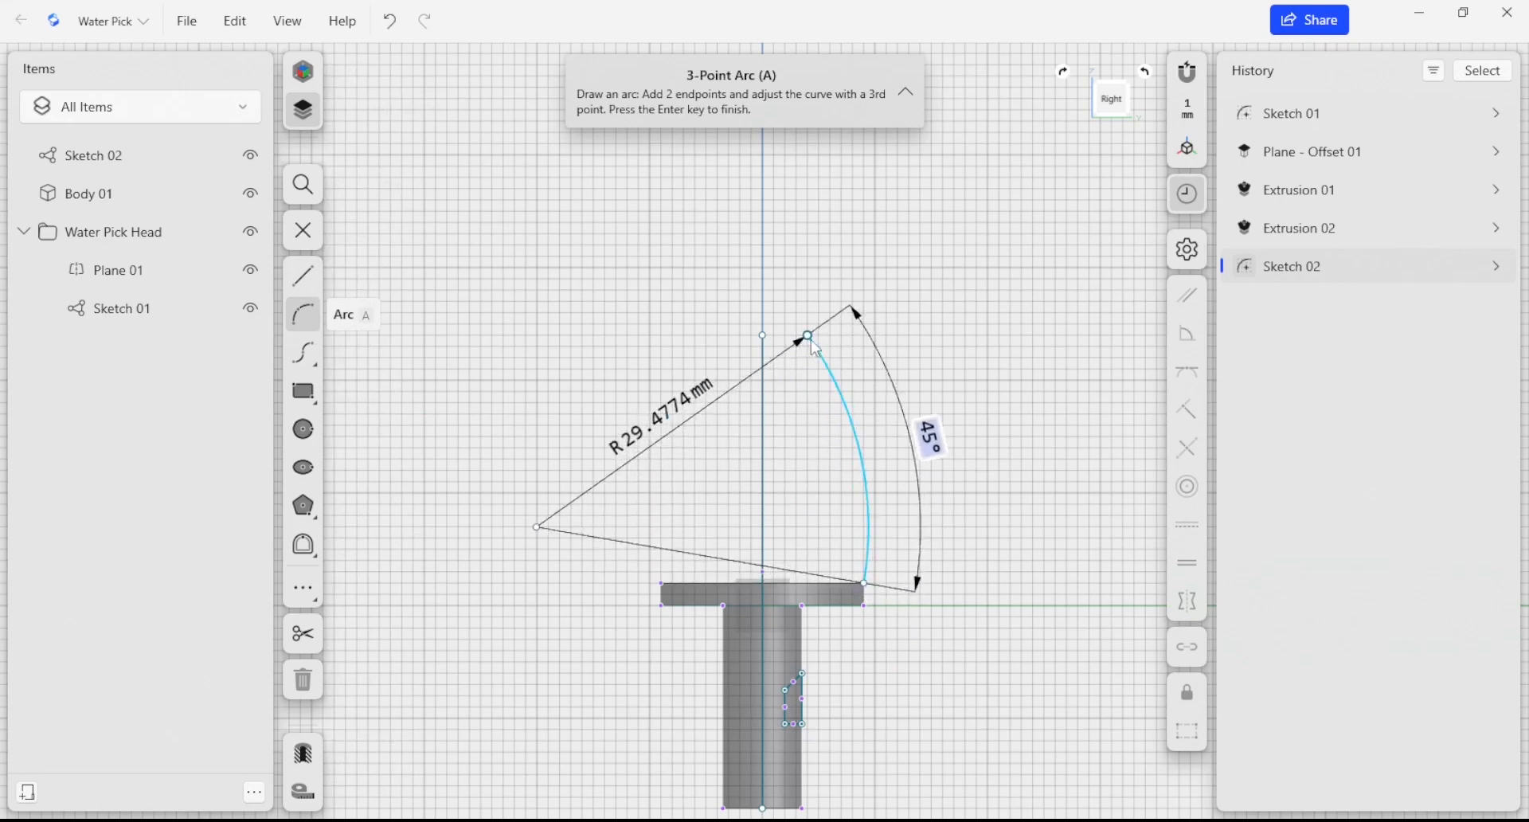
left_click_drag(812, 347, 839, 514)
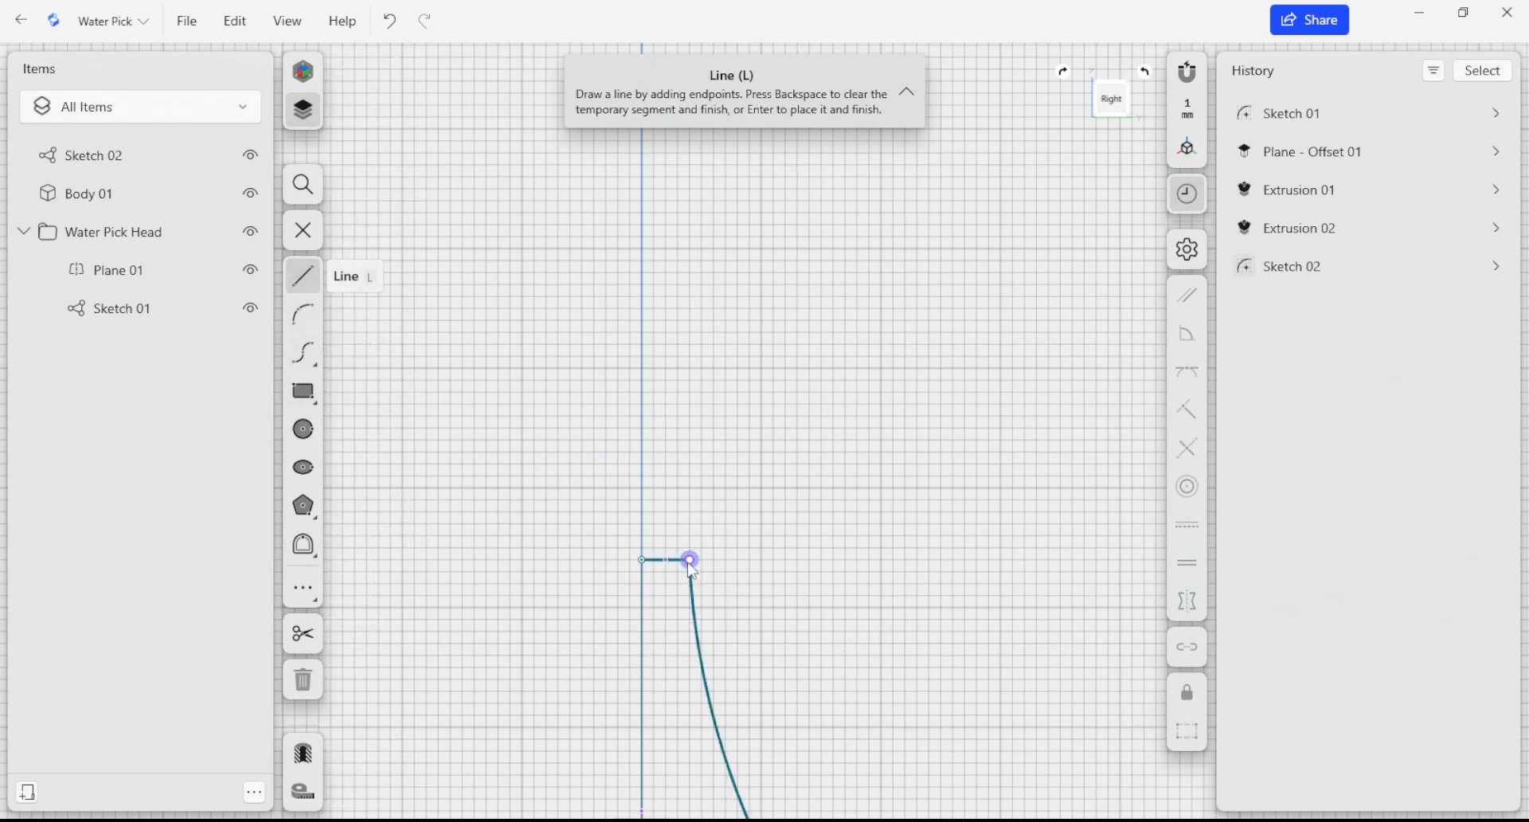
left_click(690, 311)
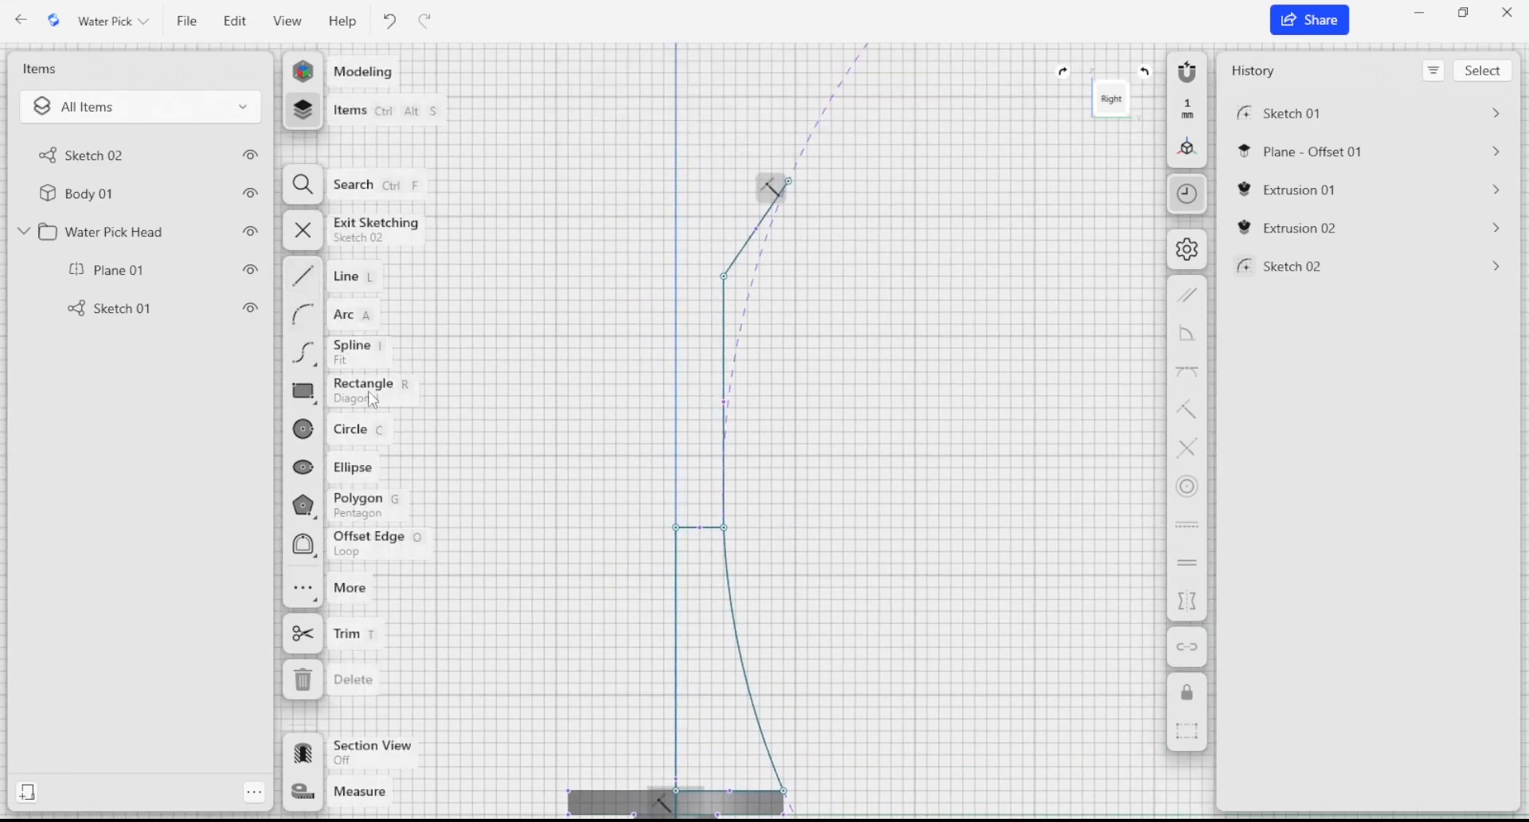
left_click(302, 275)
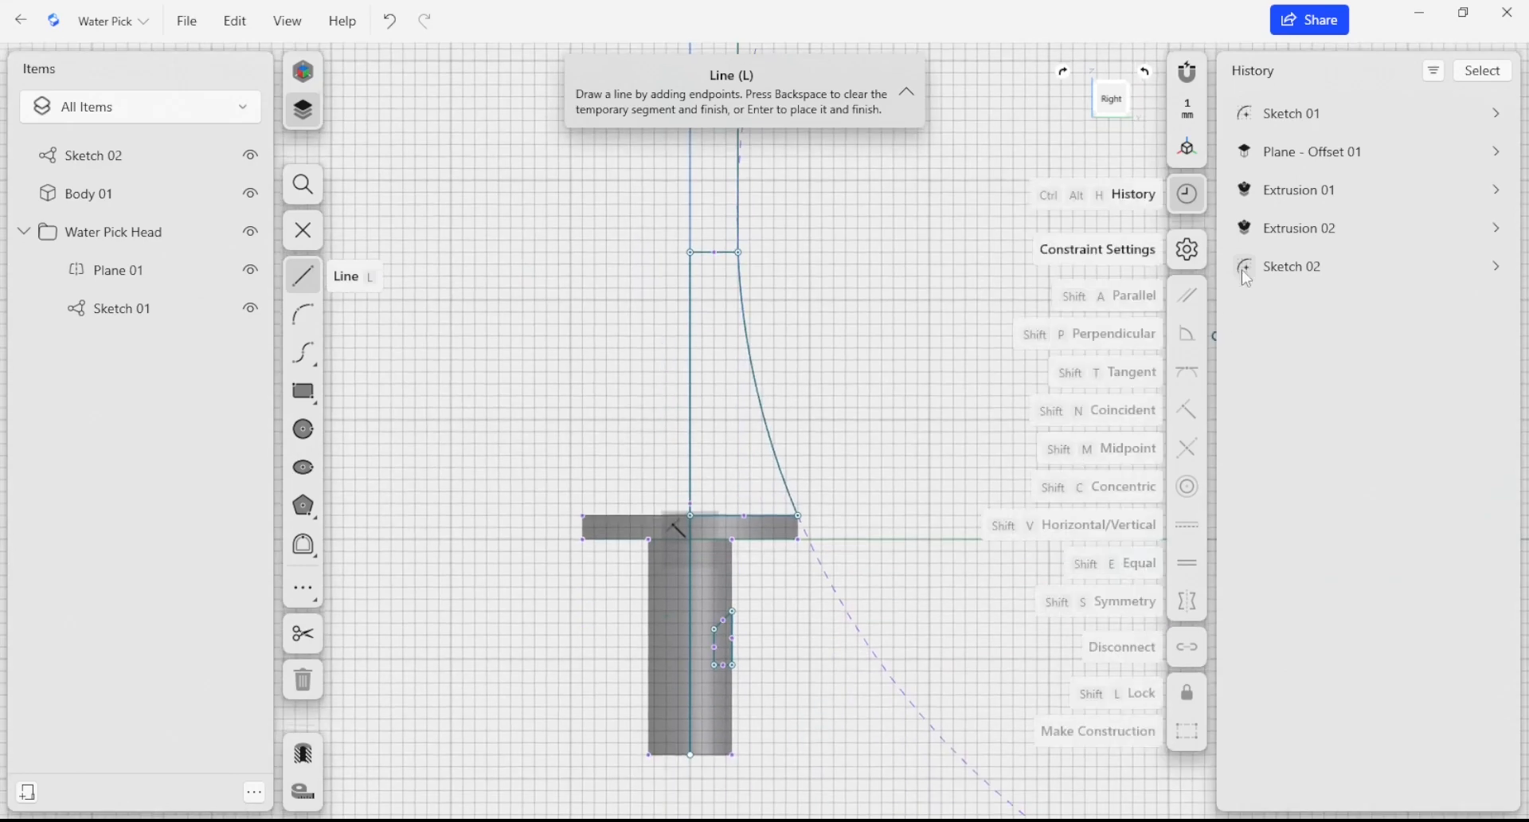
mouse_move(1087, 353)
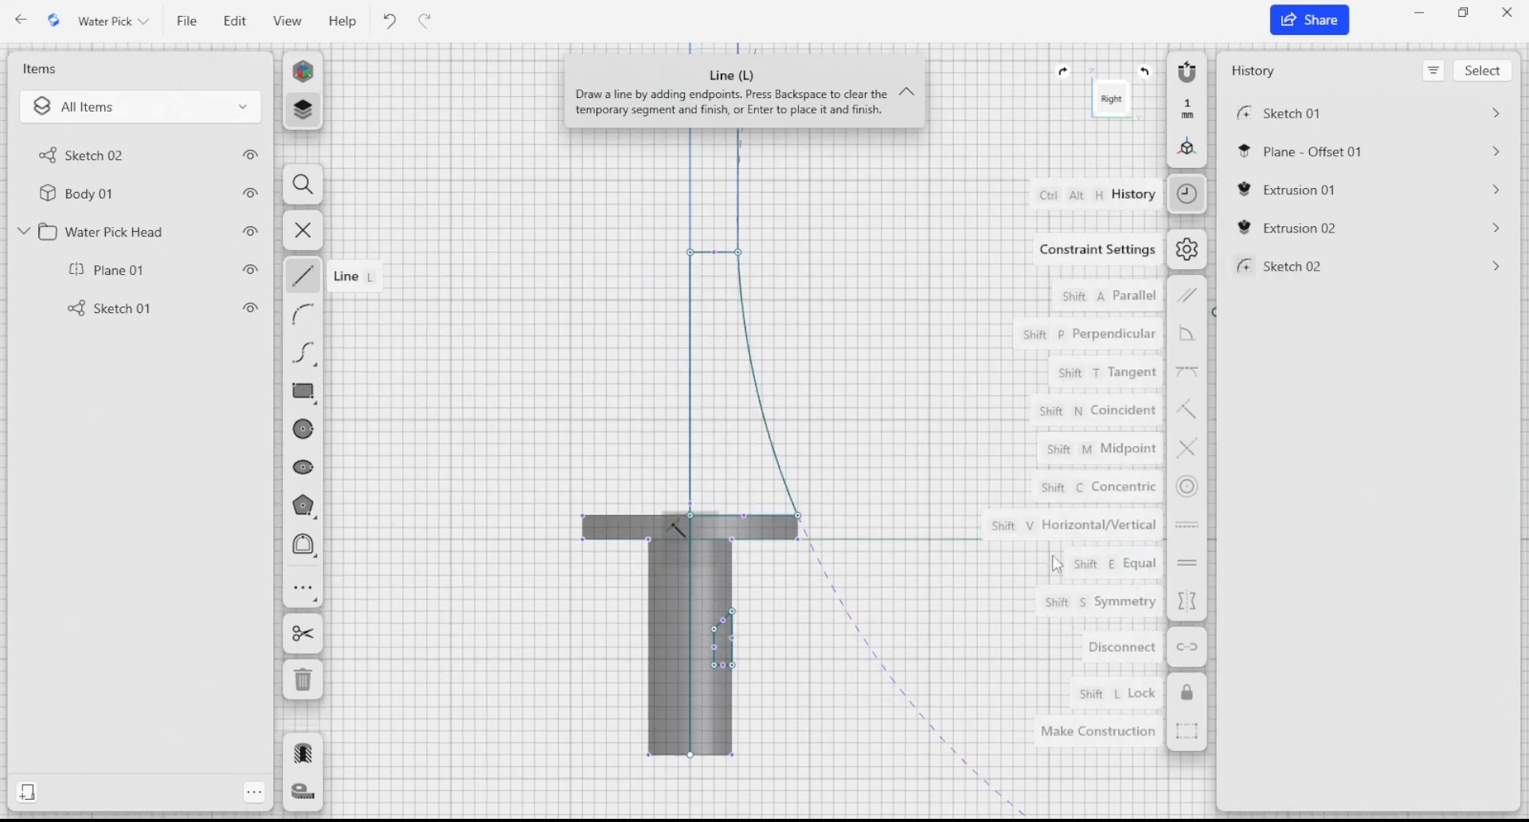
mouse_move(1149, 353)
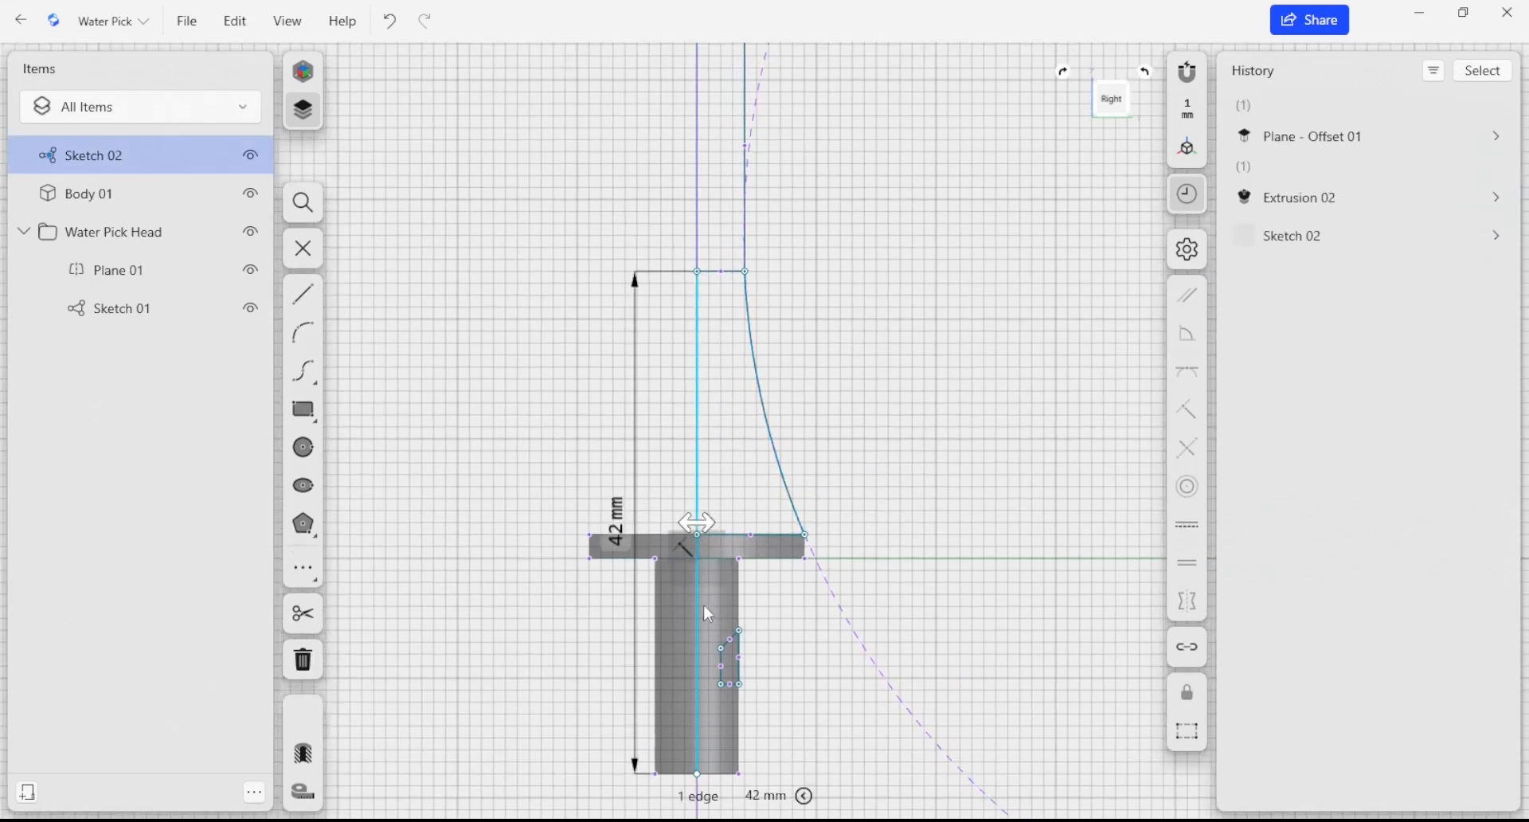
- Confirm the 42 mm height dimension on the spout's centre line
left_click(738, 630)
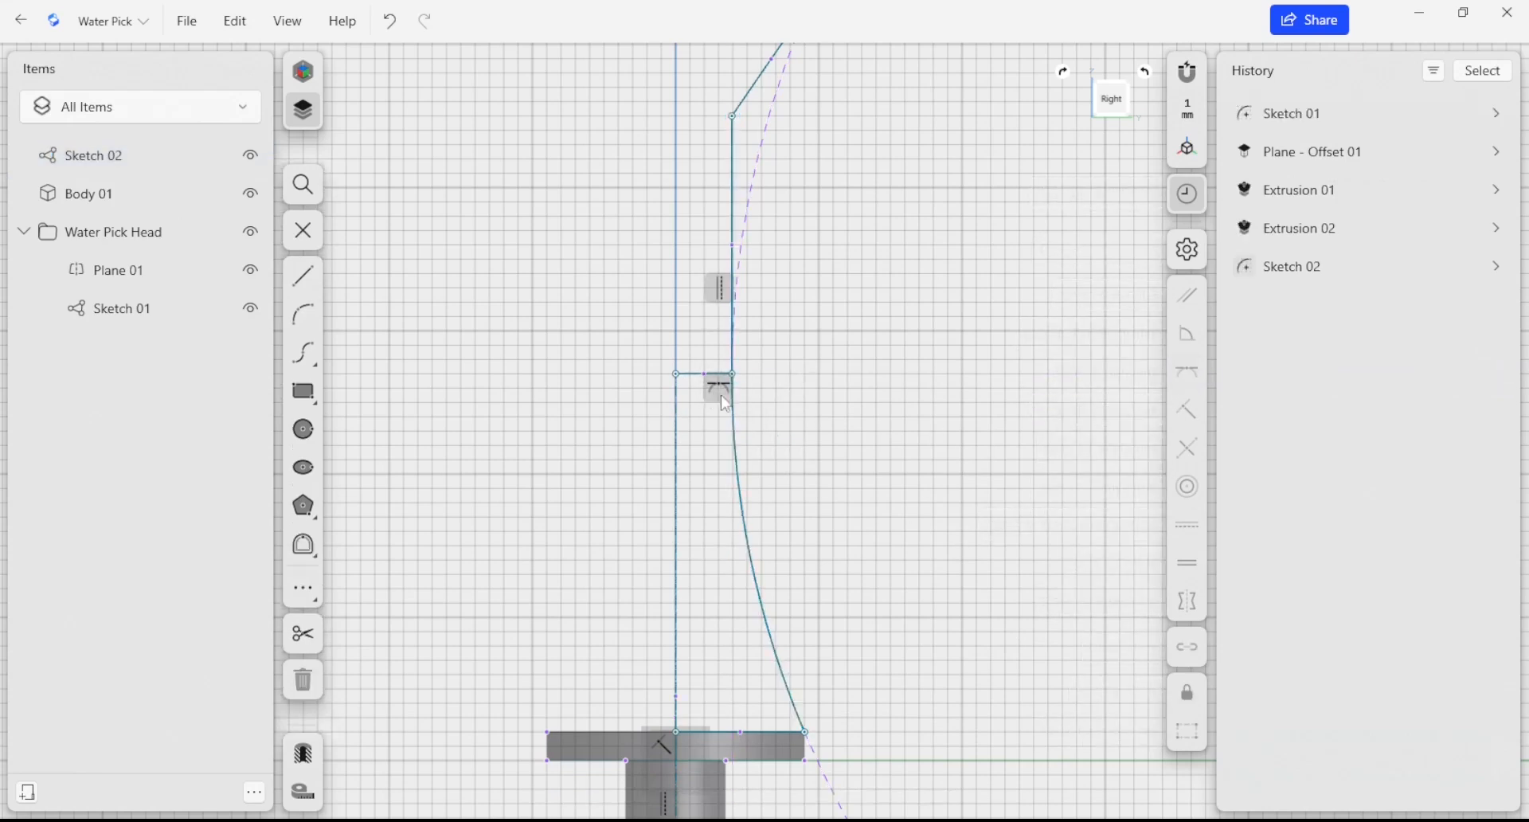
- Make the corner arc tangent to the vertical wall and the slanted line
left_click(718, 387)
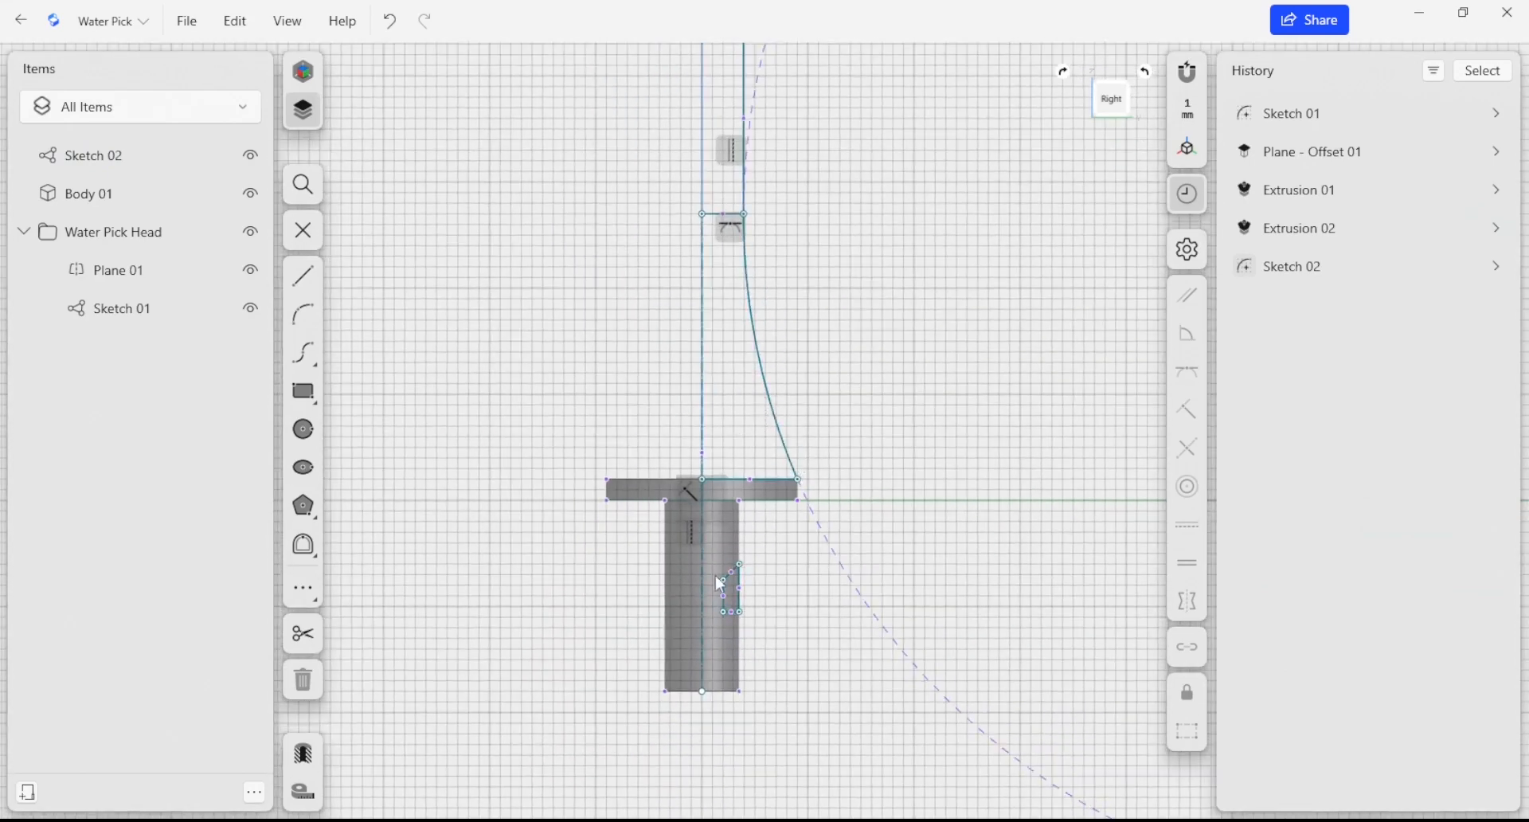
mouse_move(739, 599)
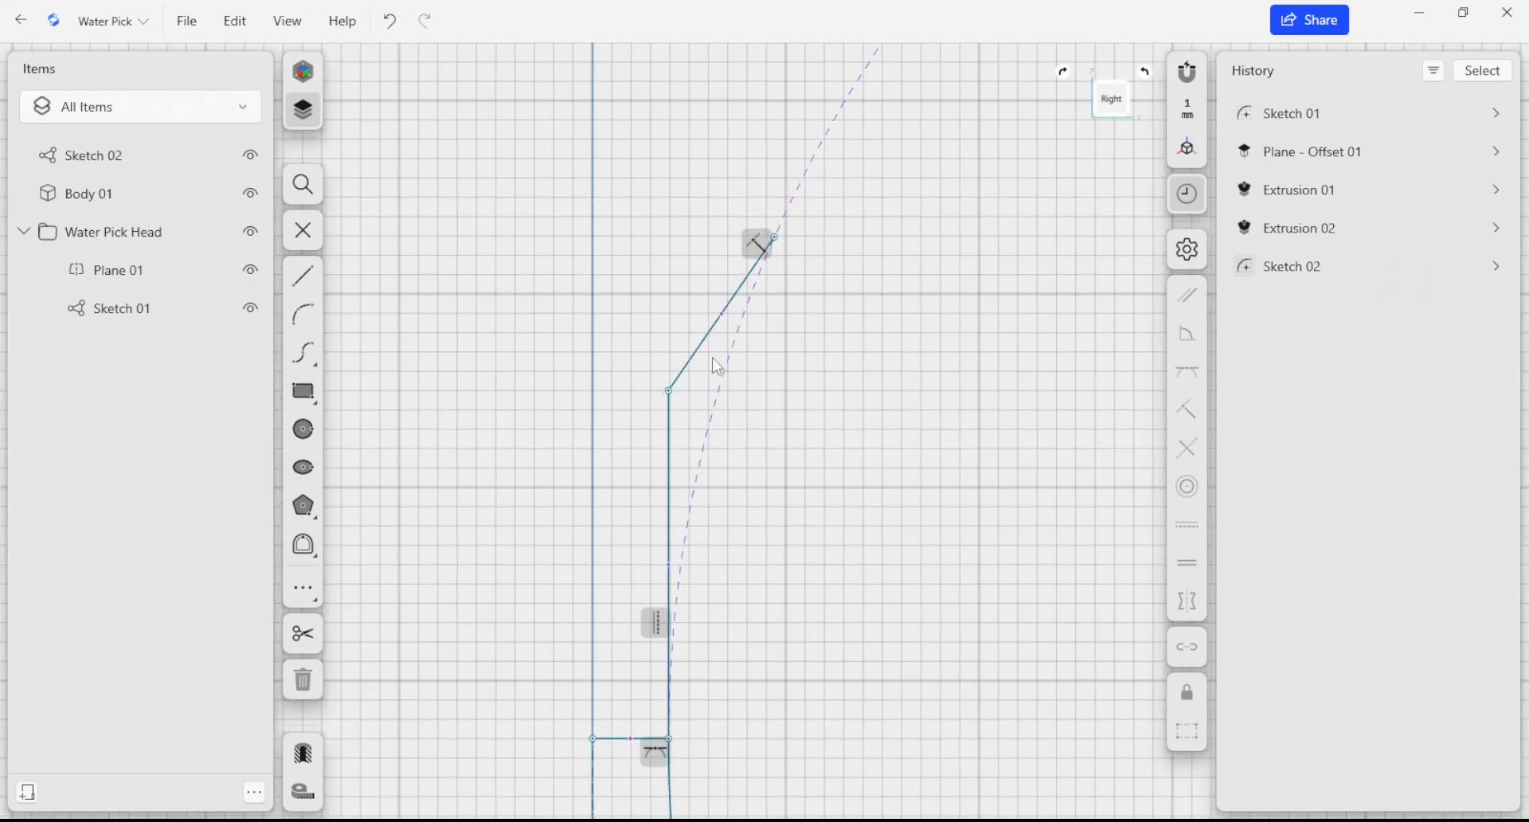
mouse_move(568, 353)
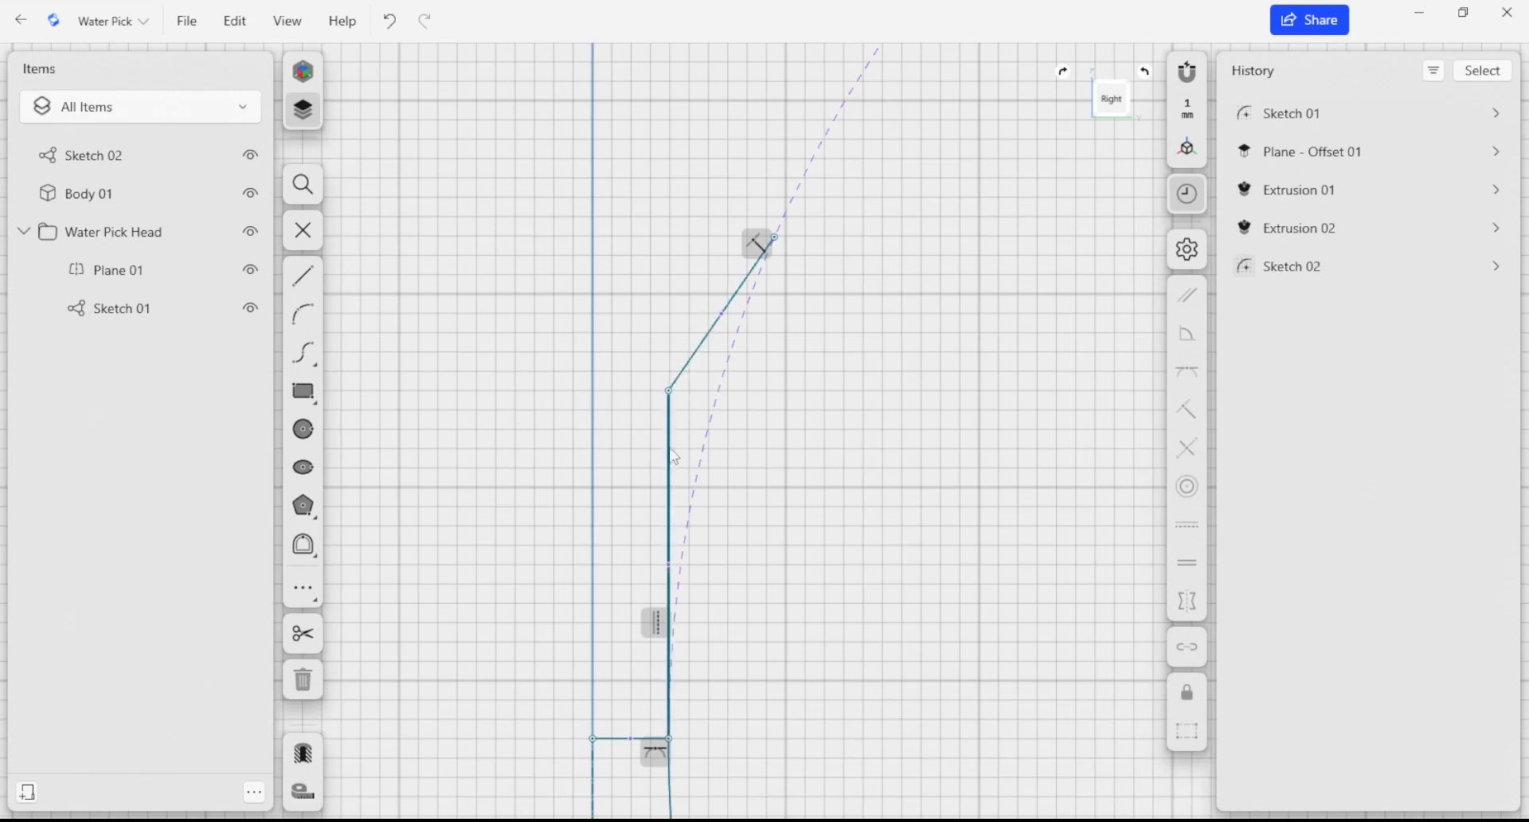
mouse_move(303, 507)
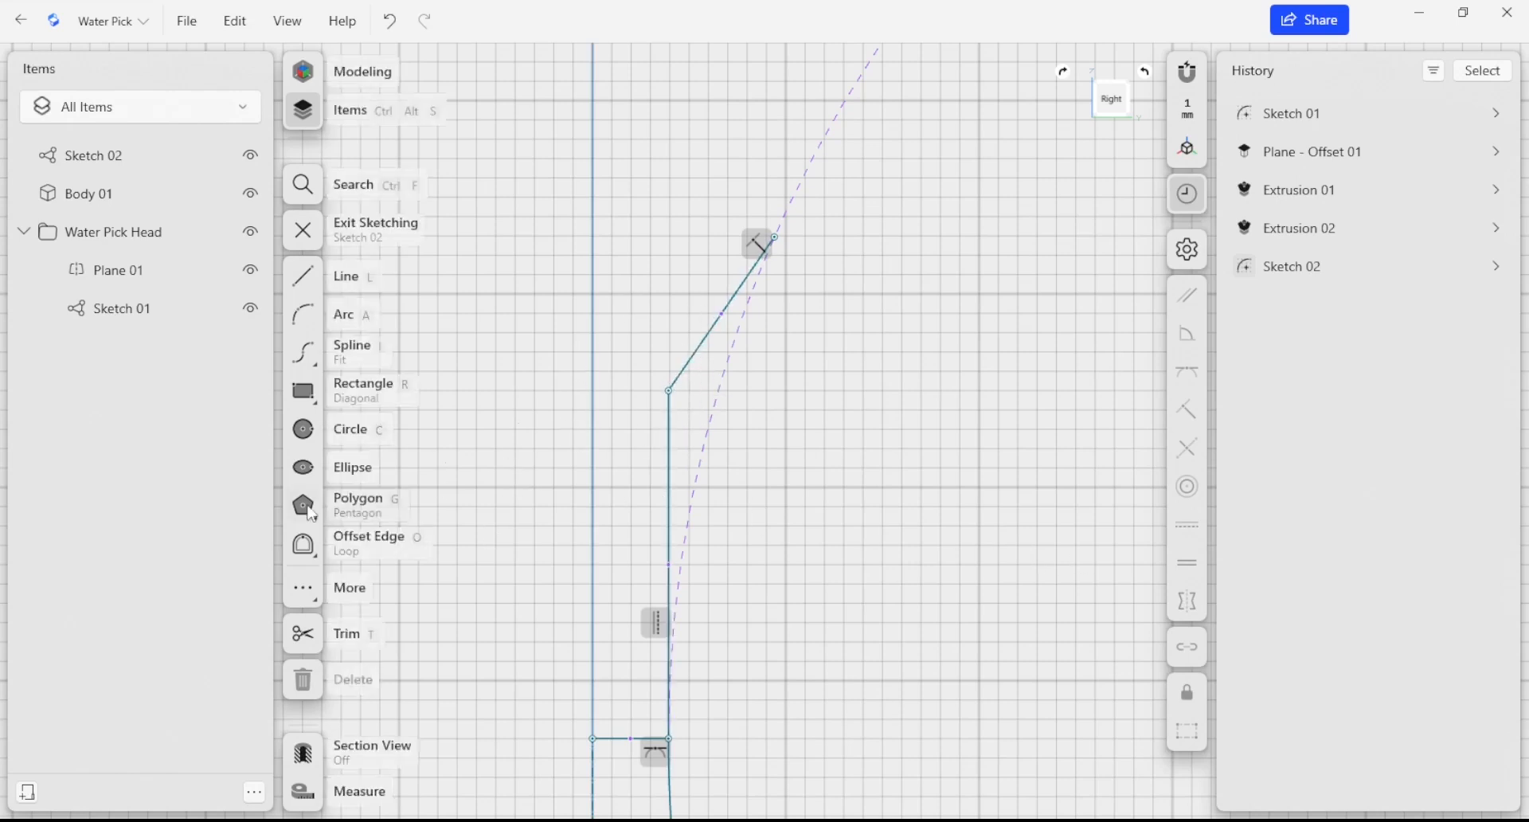
mouse_move(302, 314)
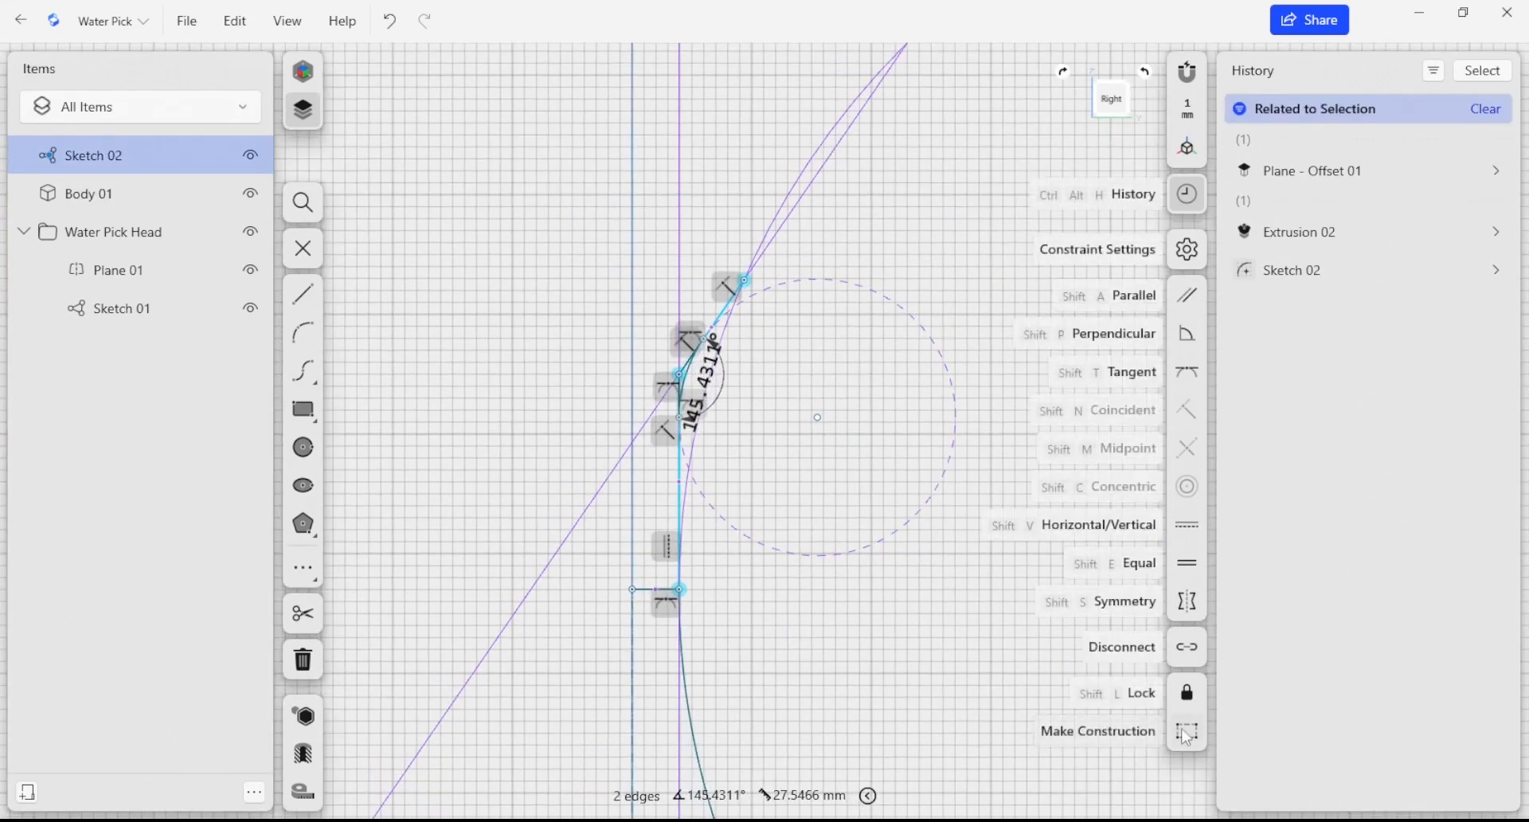
left_click(1186, 732)
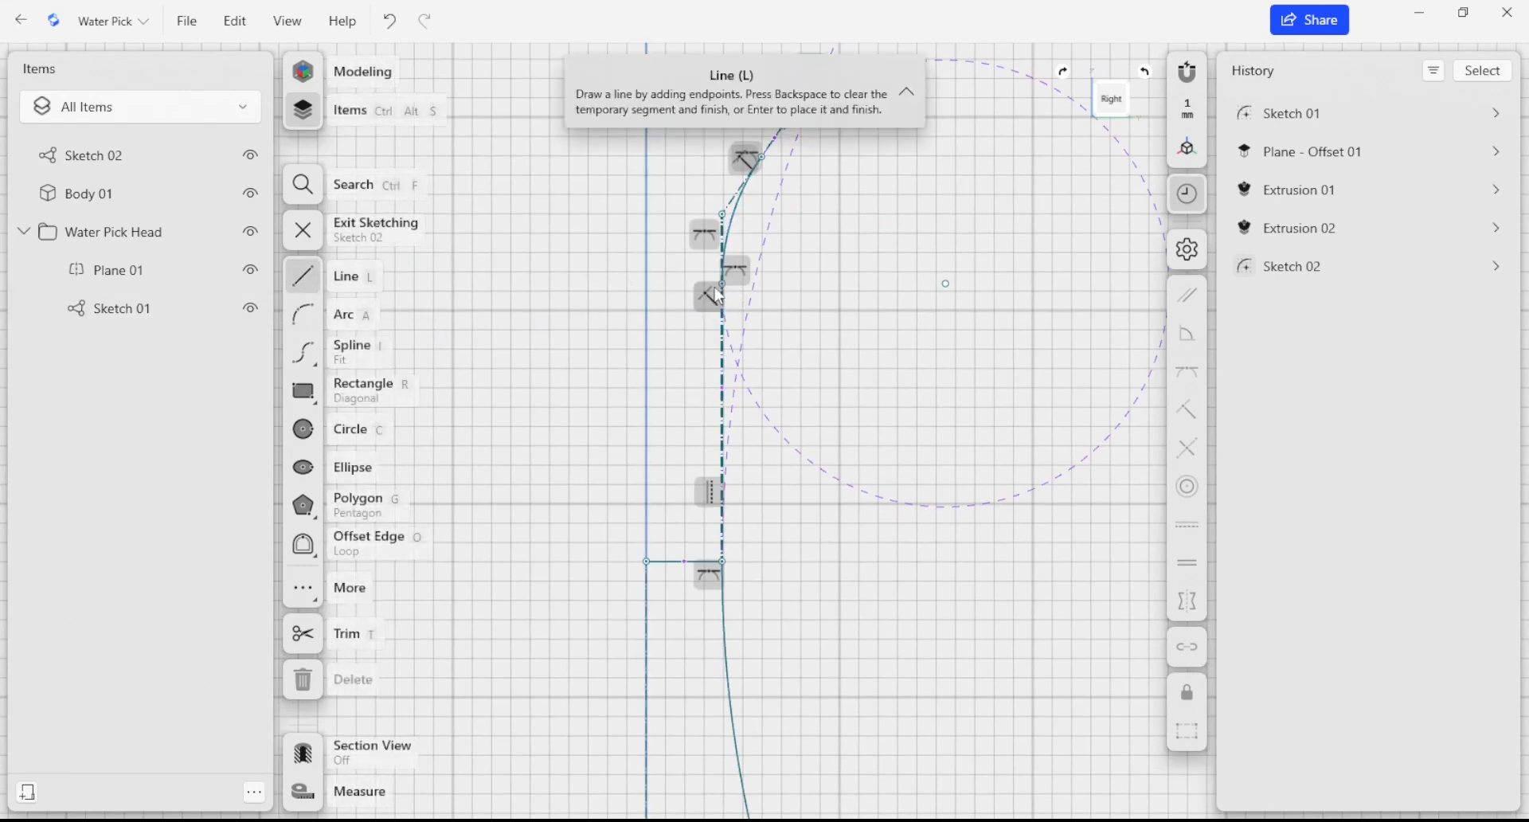
- Draw the straight vertical edge below the tangent arc and clear the selection
left_click(722, 562)
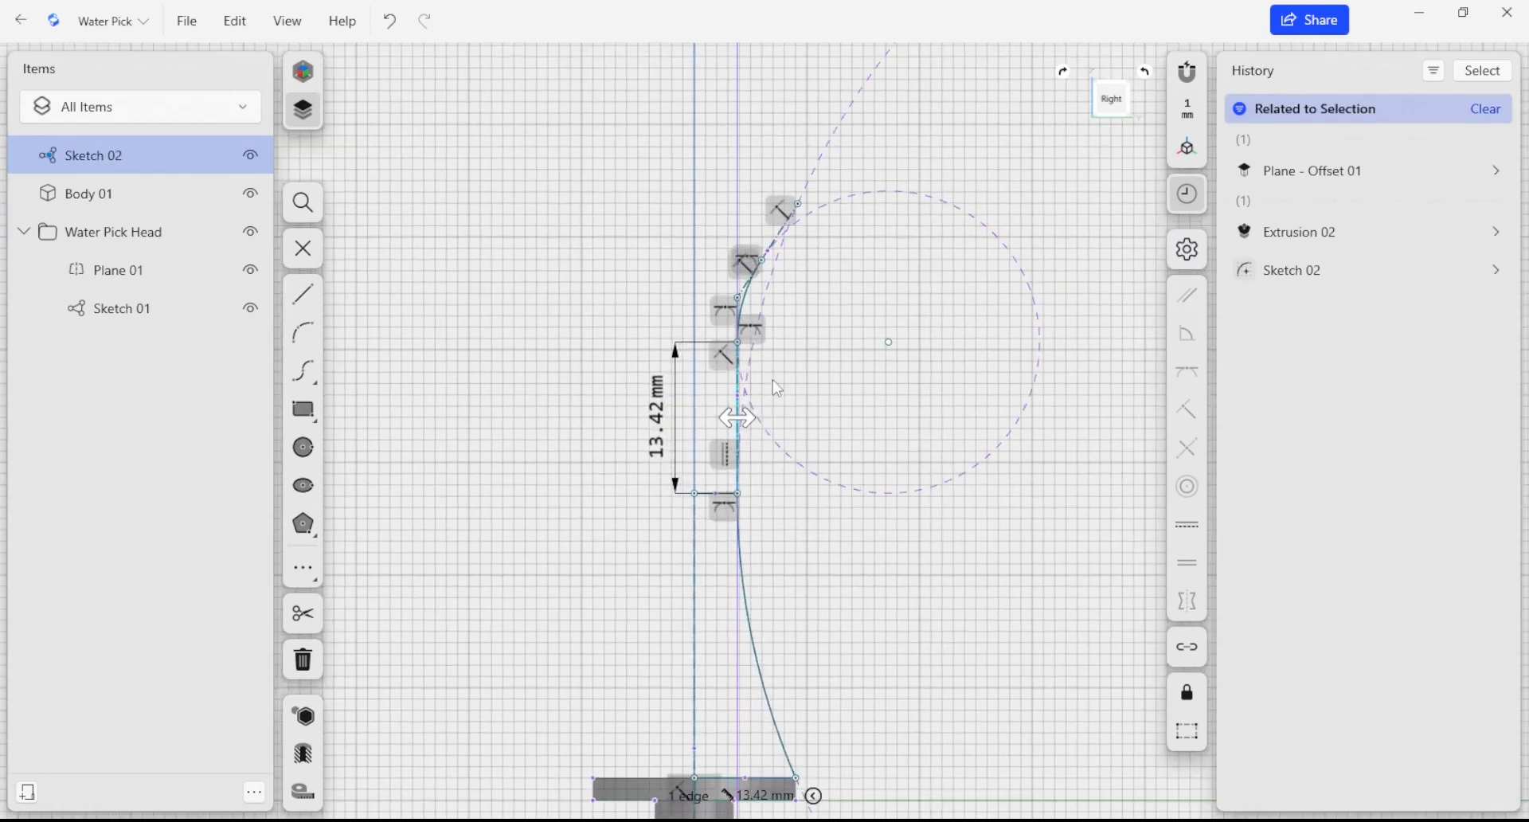
scroll("down", 3)
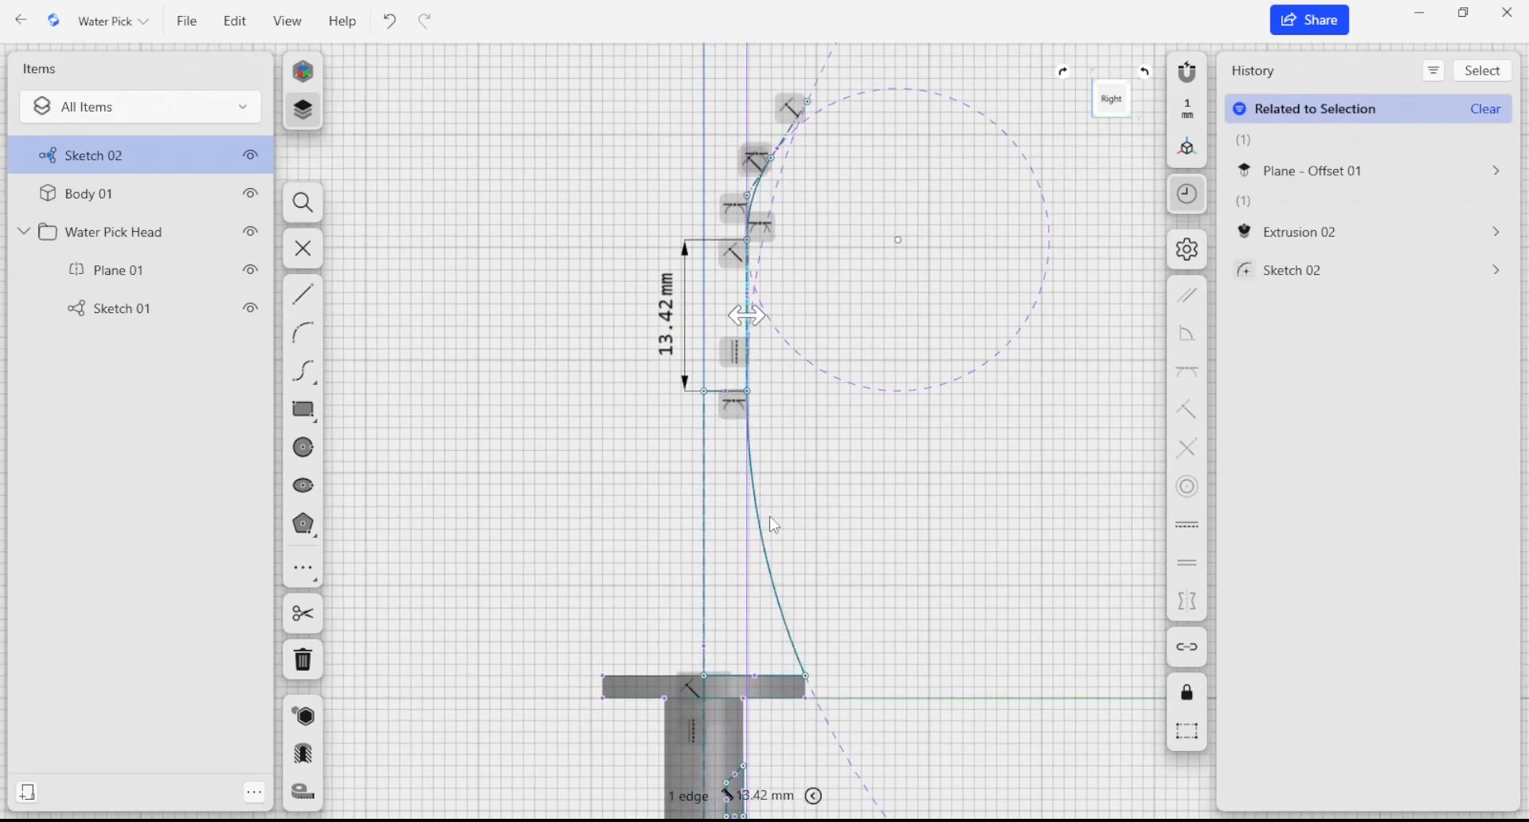
mouse_move(784, 537)
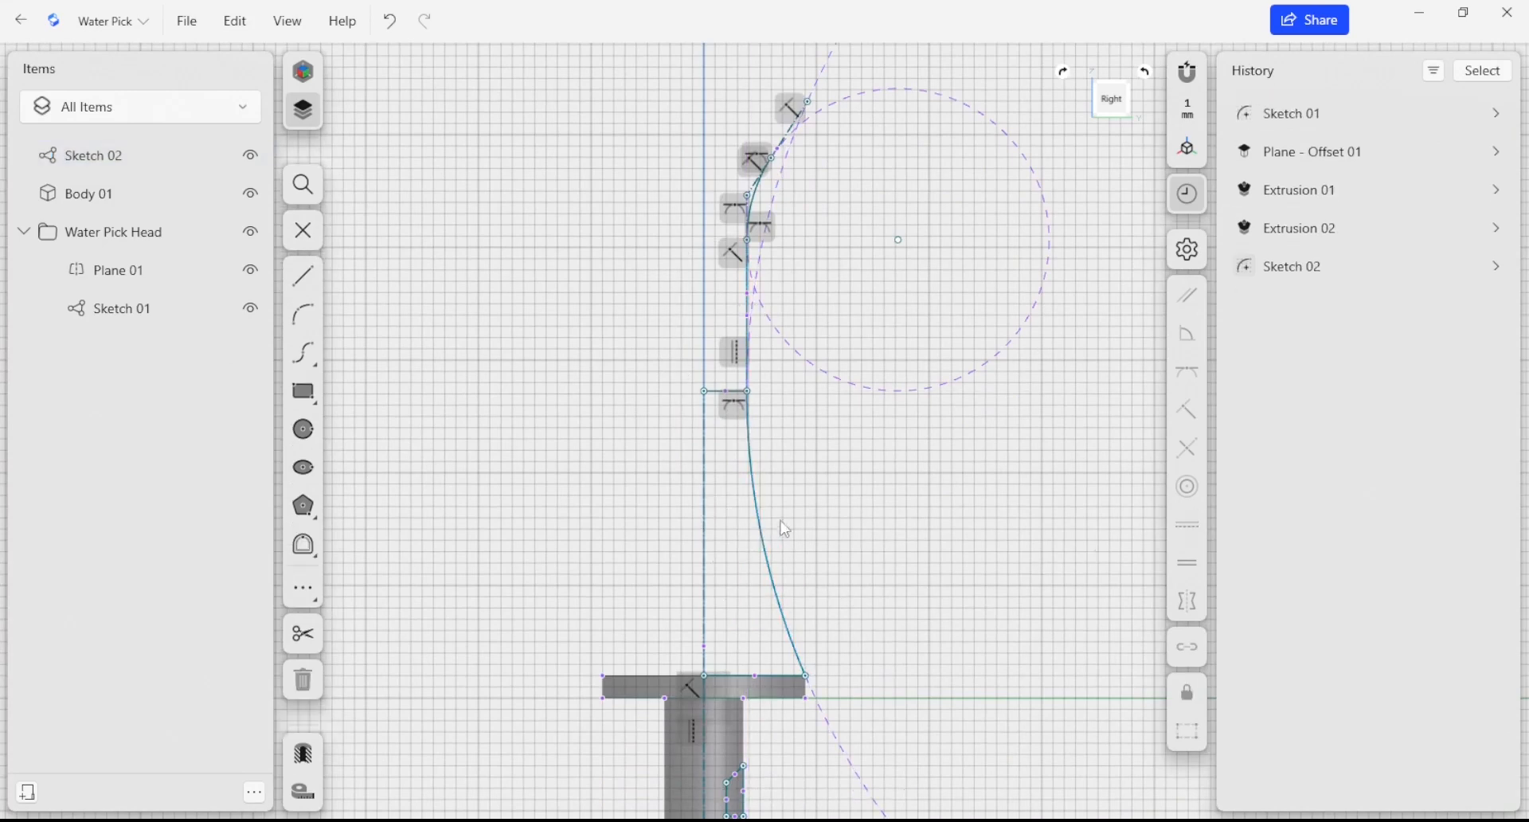
left_click(702, 392)
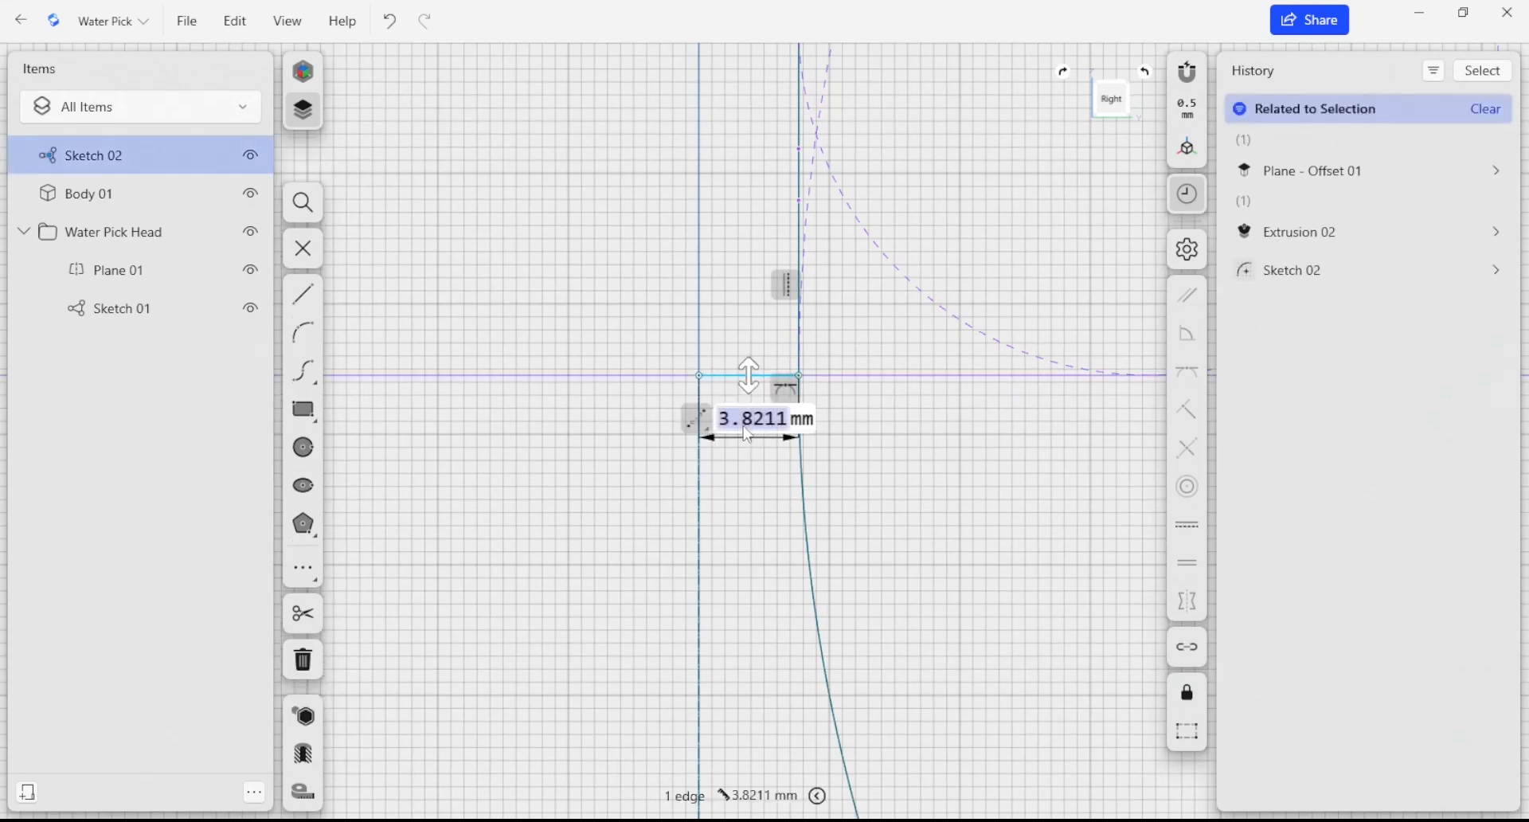
- Set the spout's top edge to 1.5 mm and pick the centre axis's bottom end
type("1.5")
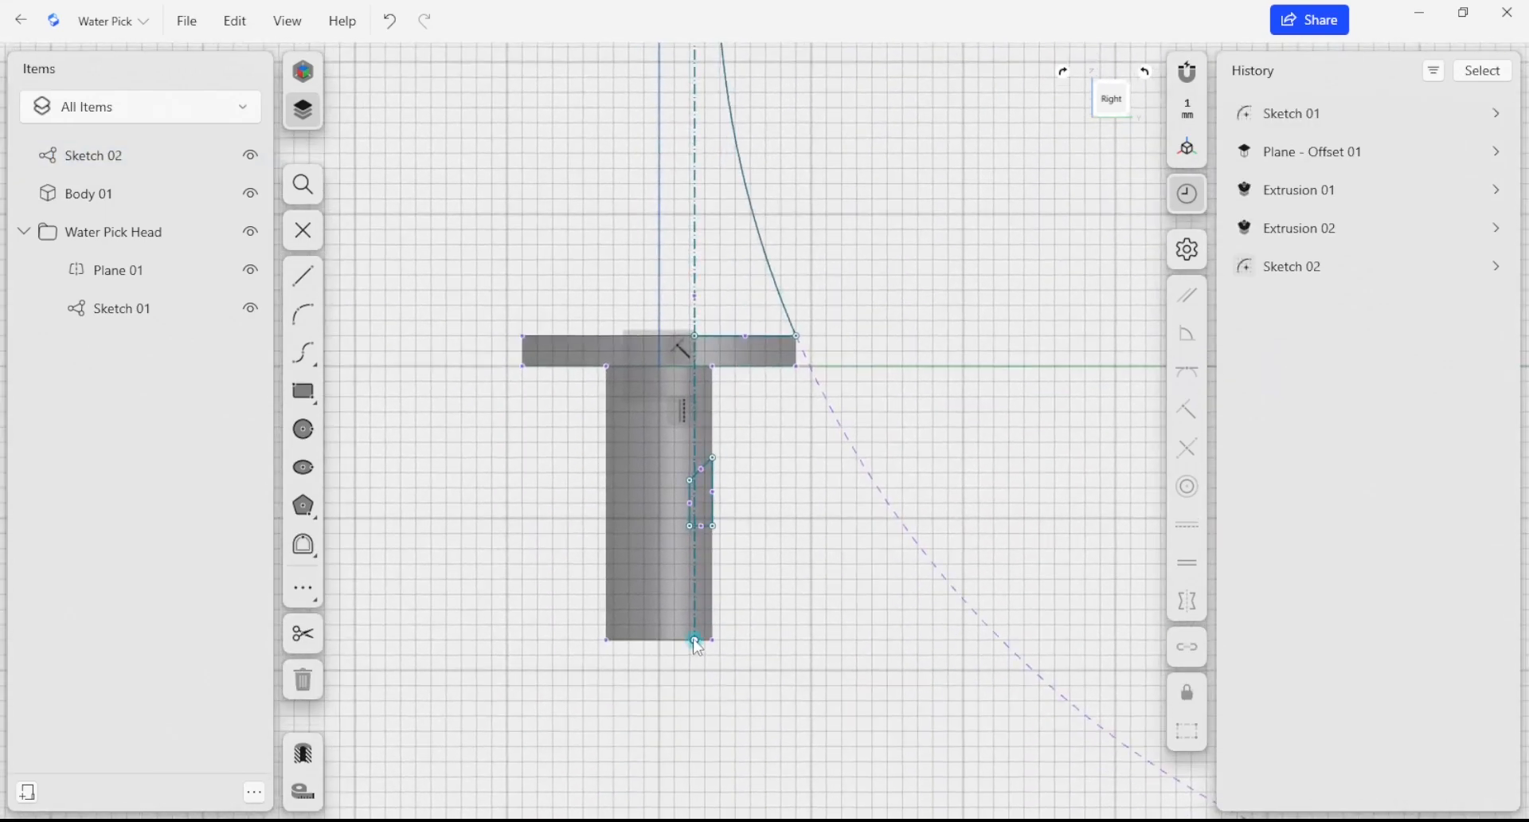
left_click(693, 640)
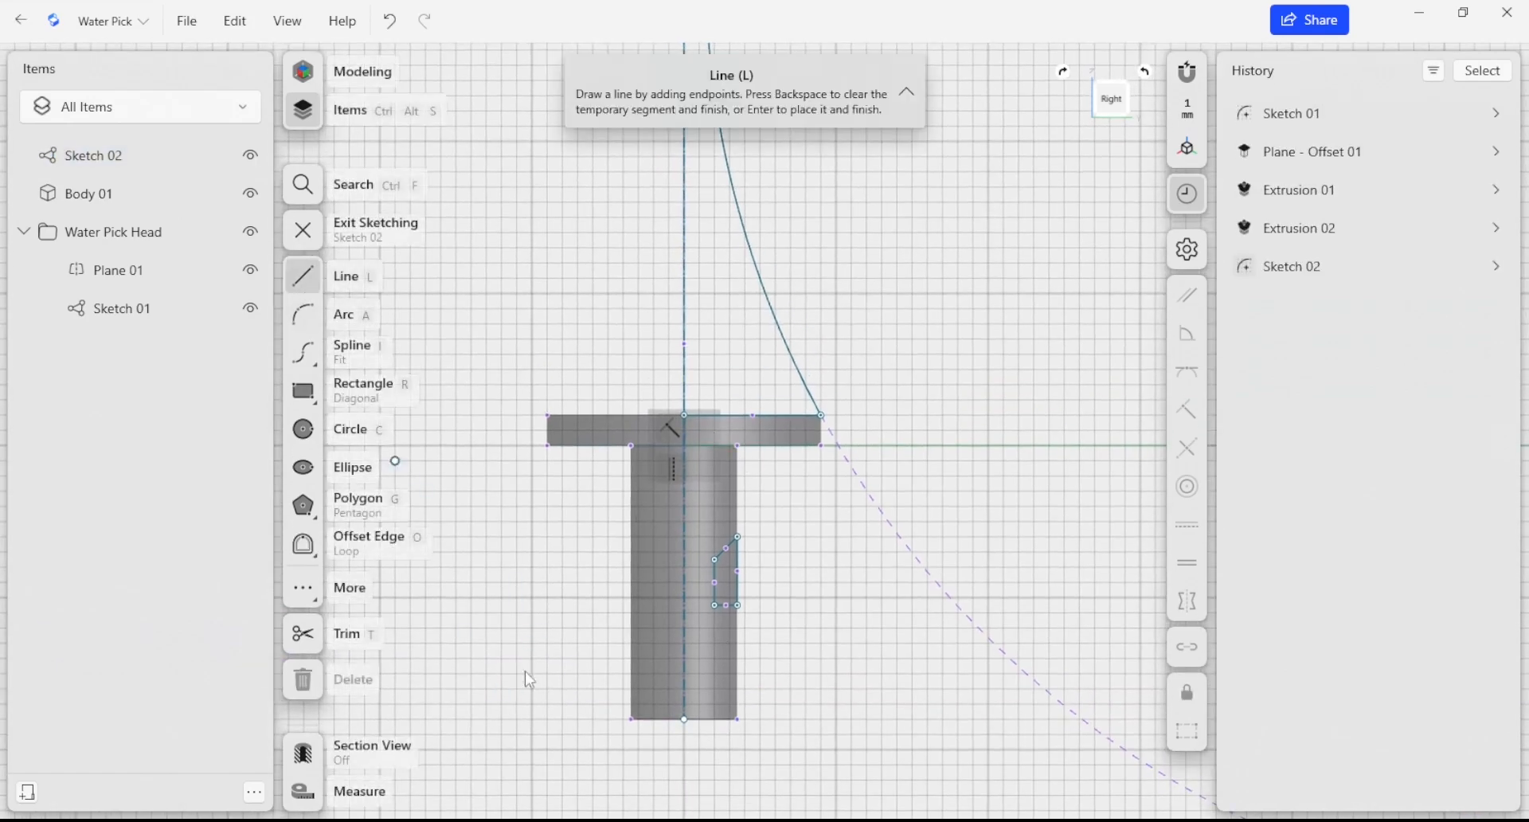
- Constrain the axis endpoint to the midpoint of the stem's bottom edge
left_click(736, 721)
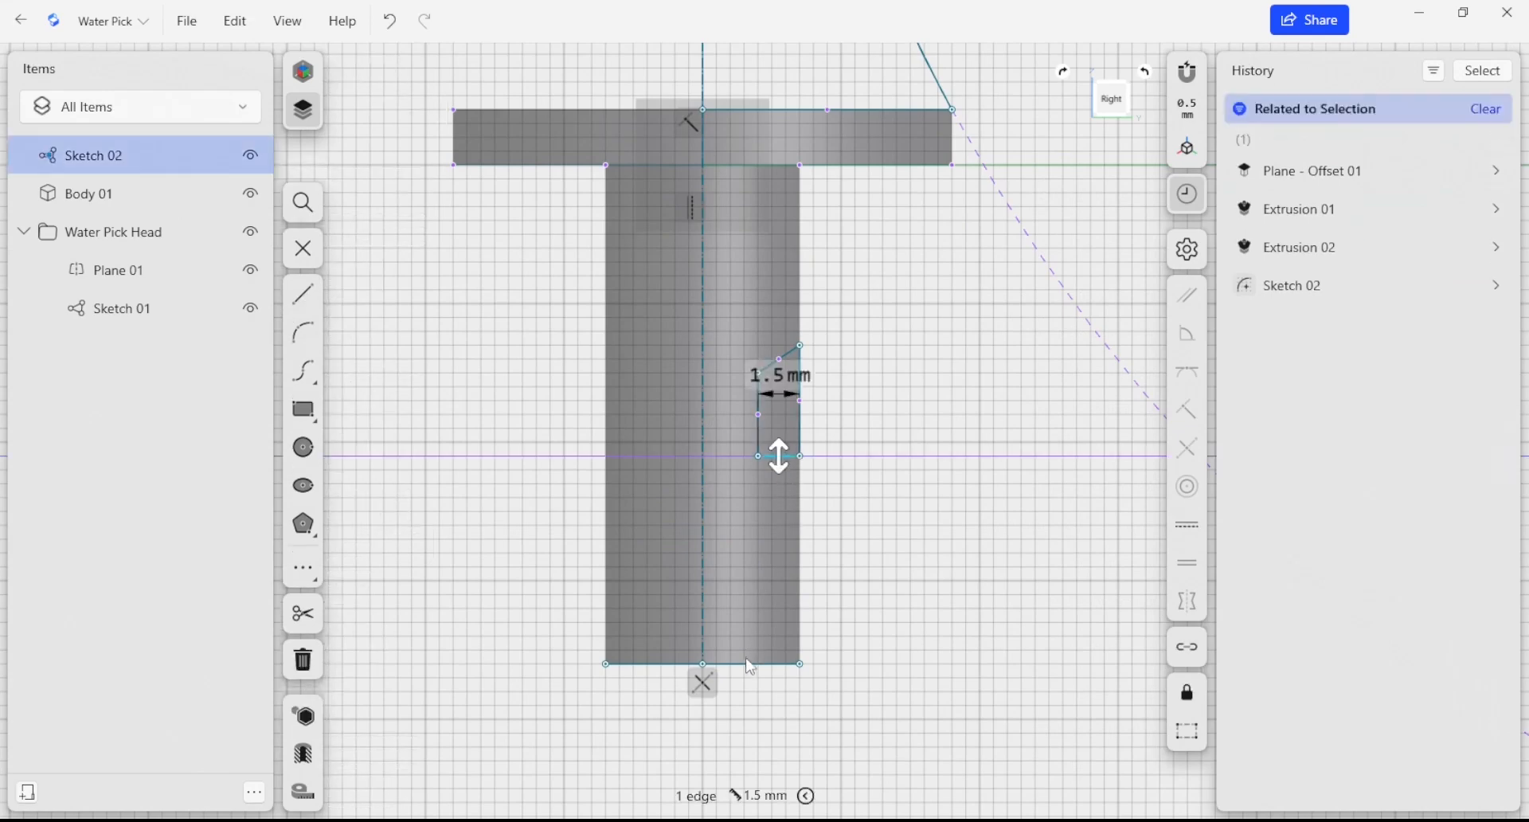
- Add the 5 mm offset from the stem bottom and the 4 mm groove height dimensions
left_click(702, 665)
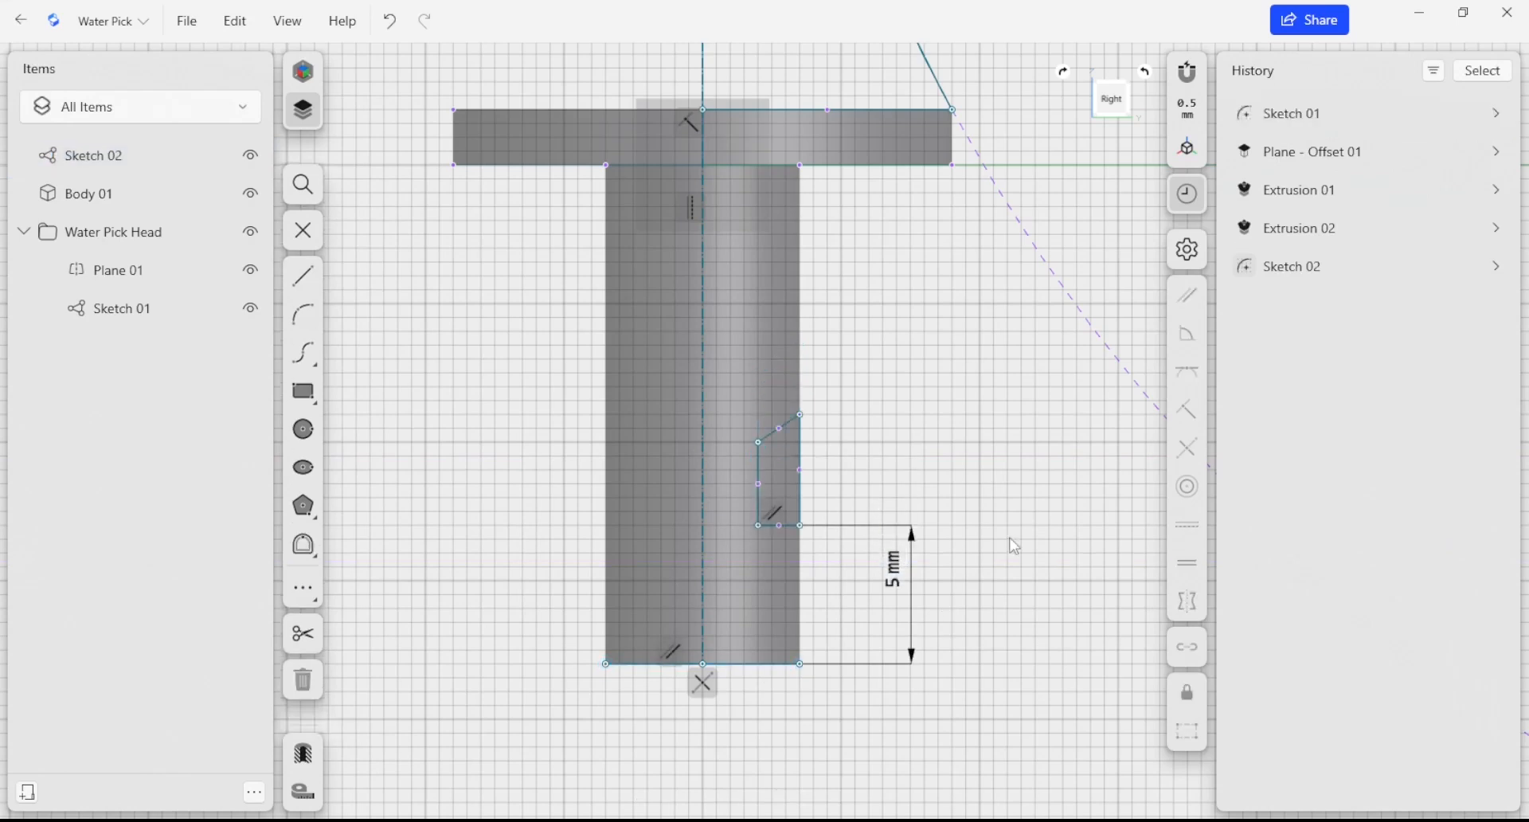
mouse_move(801, 492)
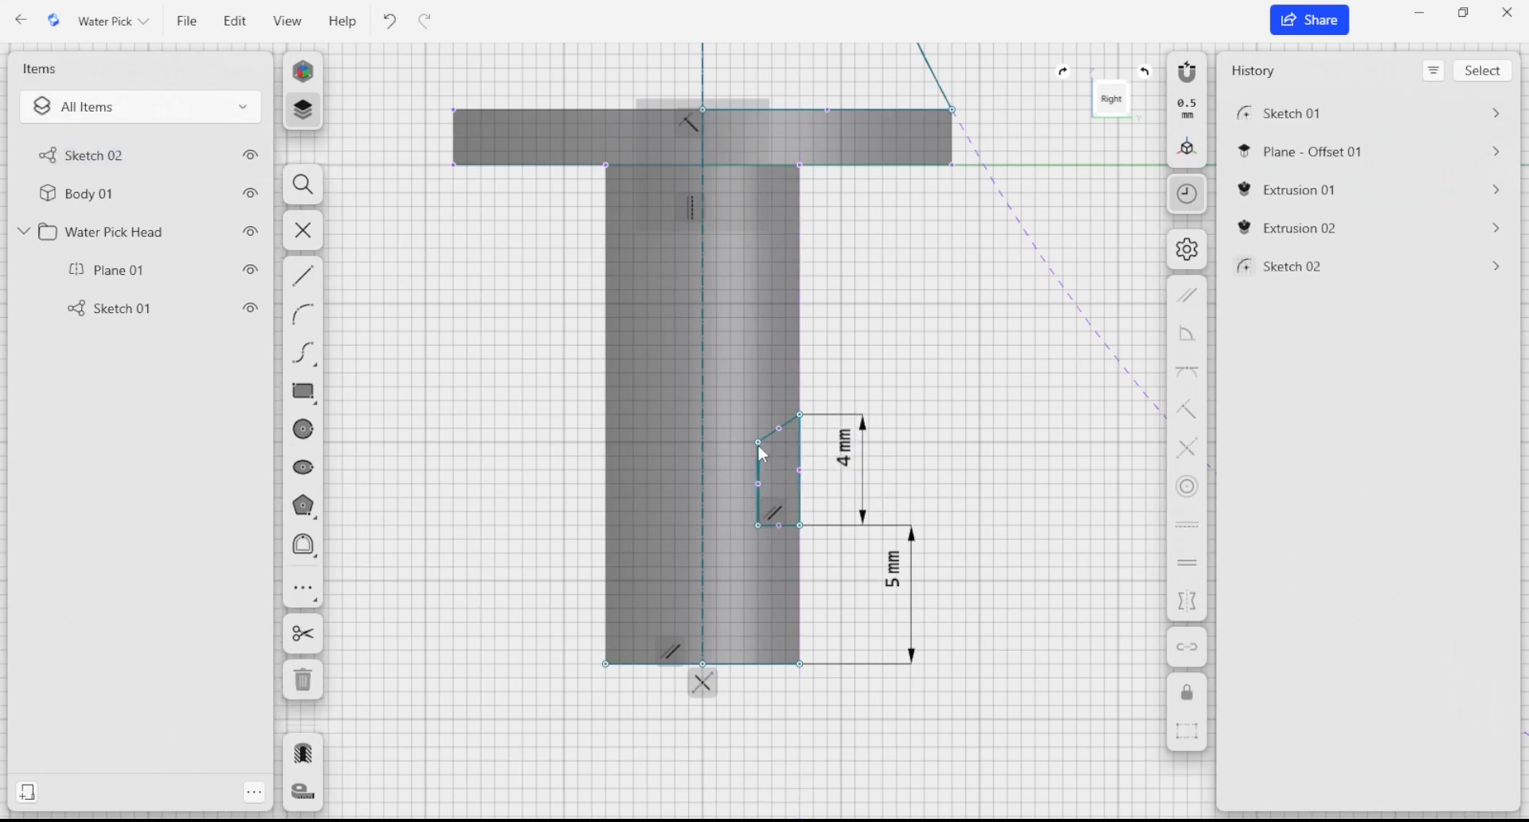
left_click(774, 444)
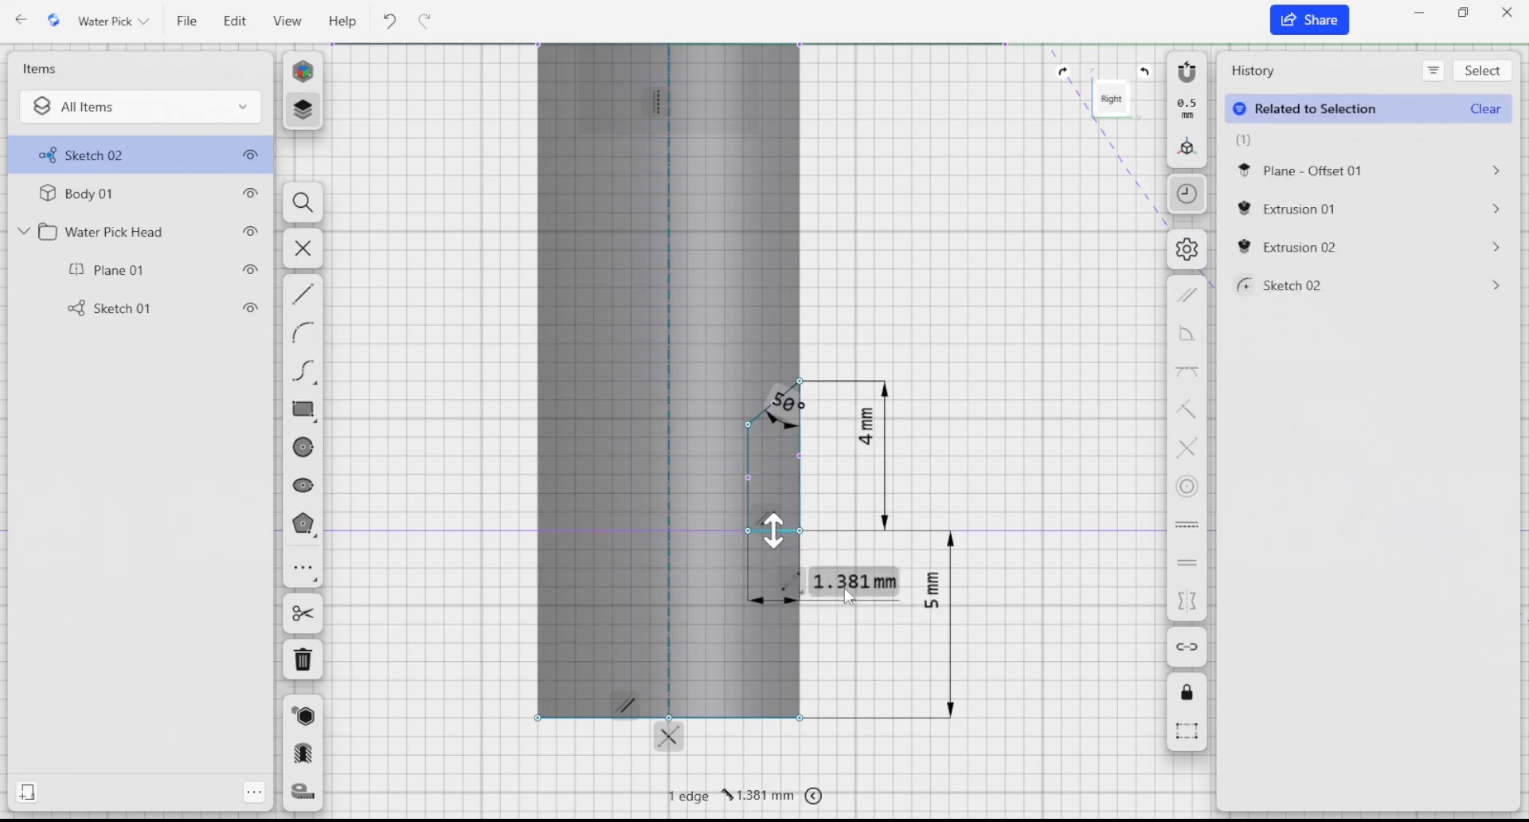
- Set the groove bottom width to 1.5 mm, align its side with the stem edge and drag-test it
type("1")
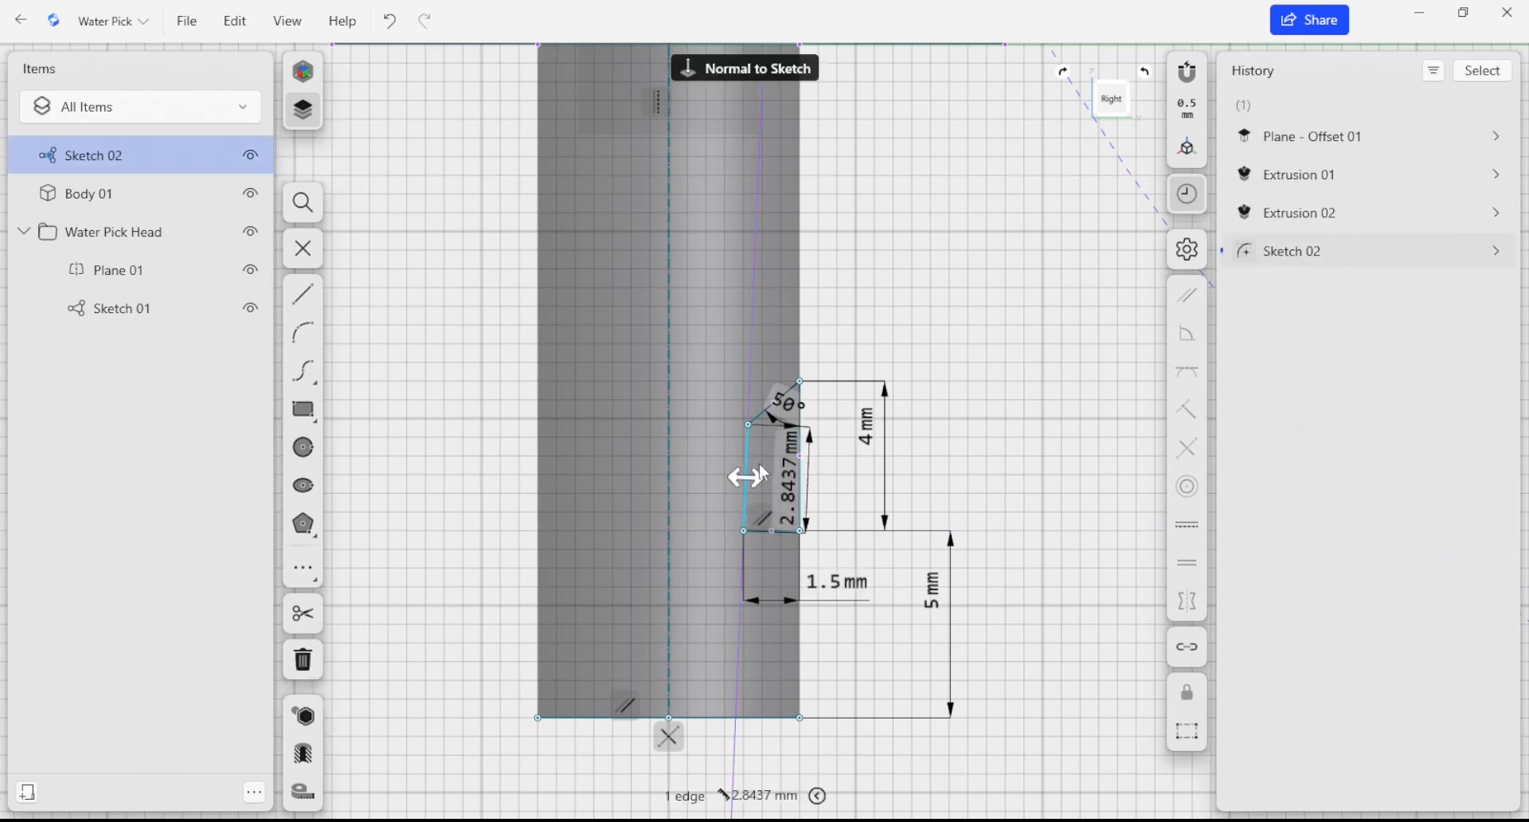
left_click(771, 438)
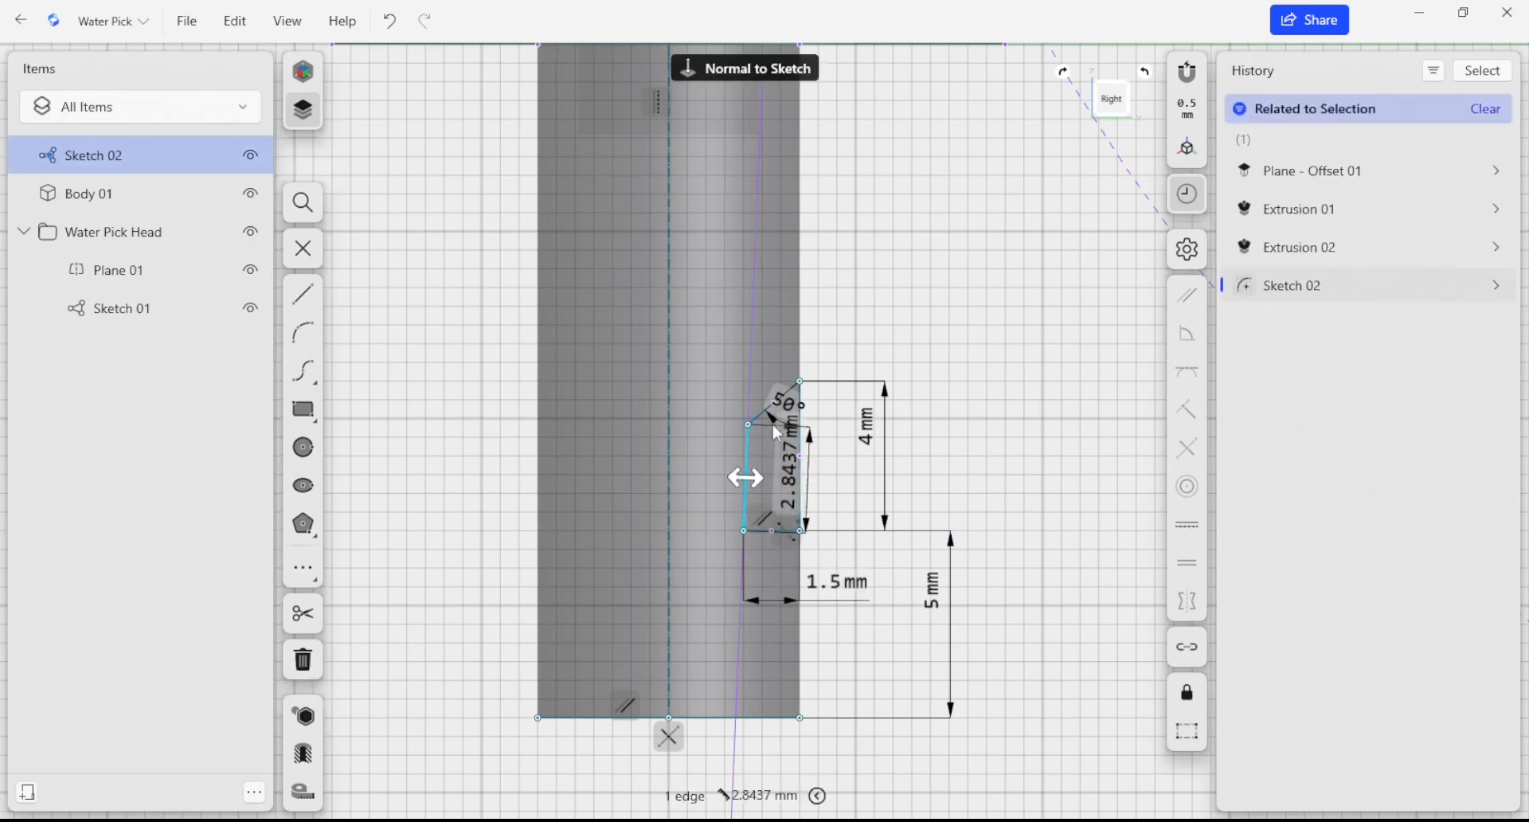
mouse_move(1188, 533)
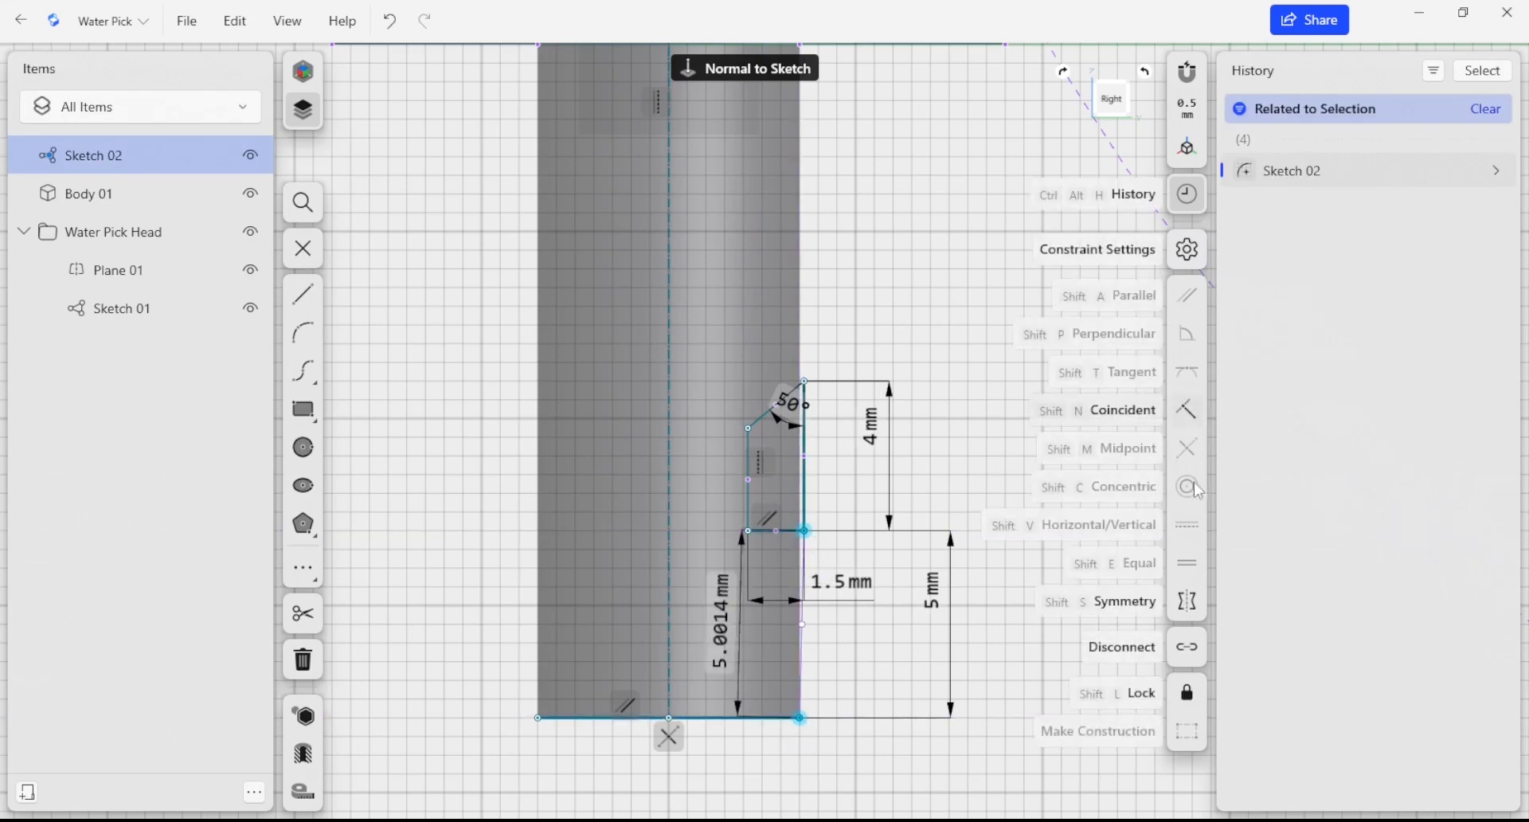
mouse_move(1029, 390)
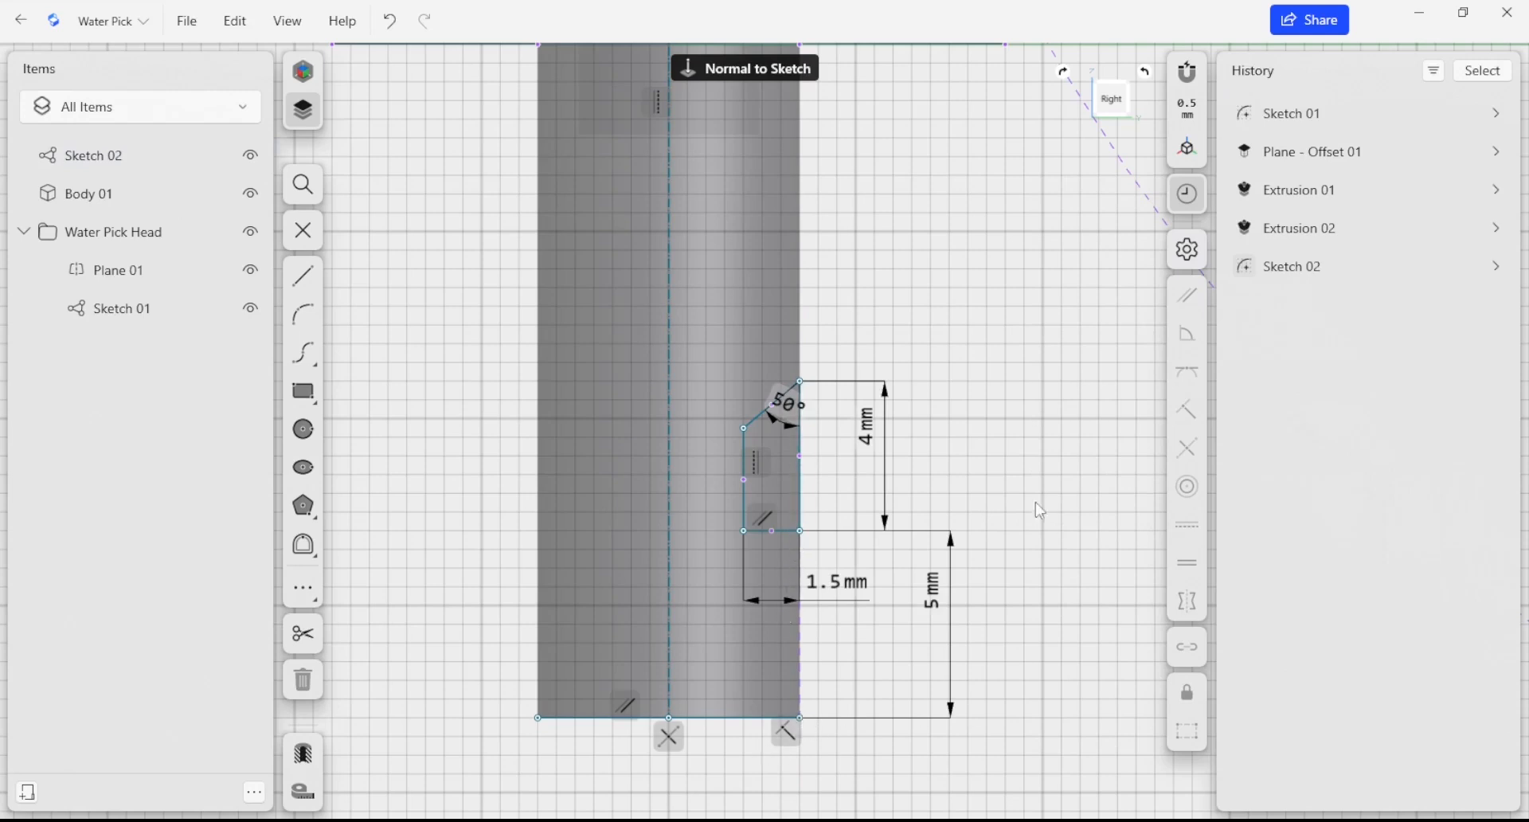
mouse_move(801, 532)
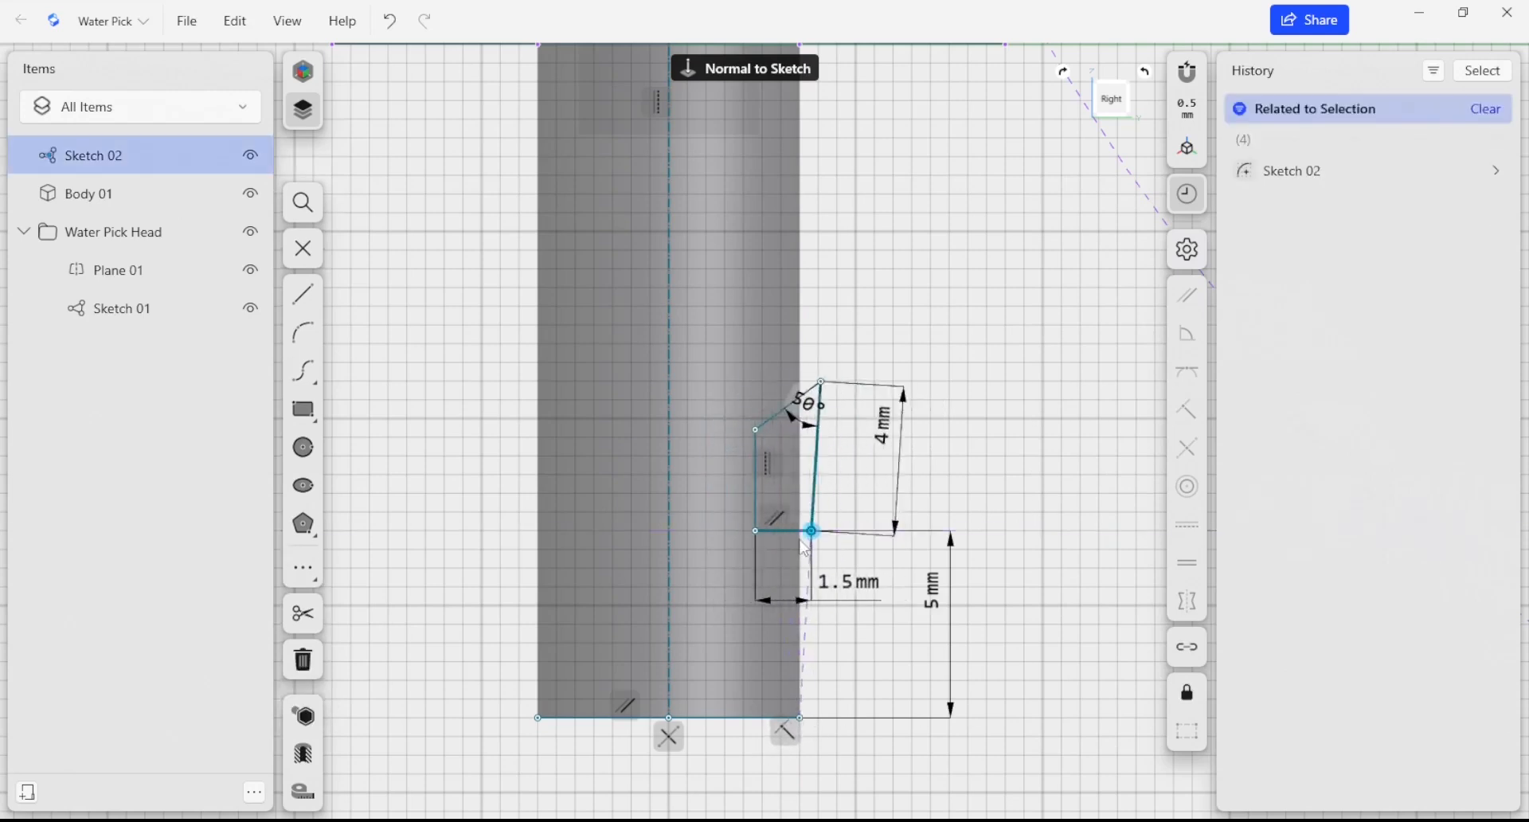
left_click_drag(812, 532, 800, 532)
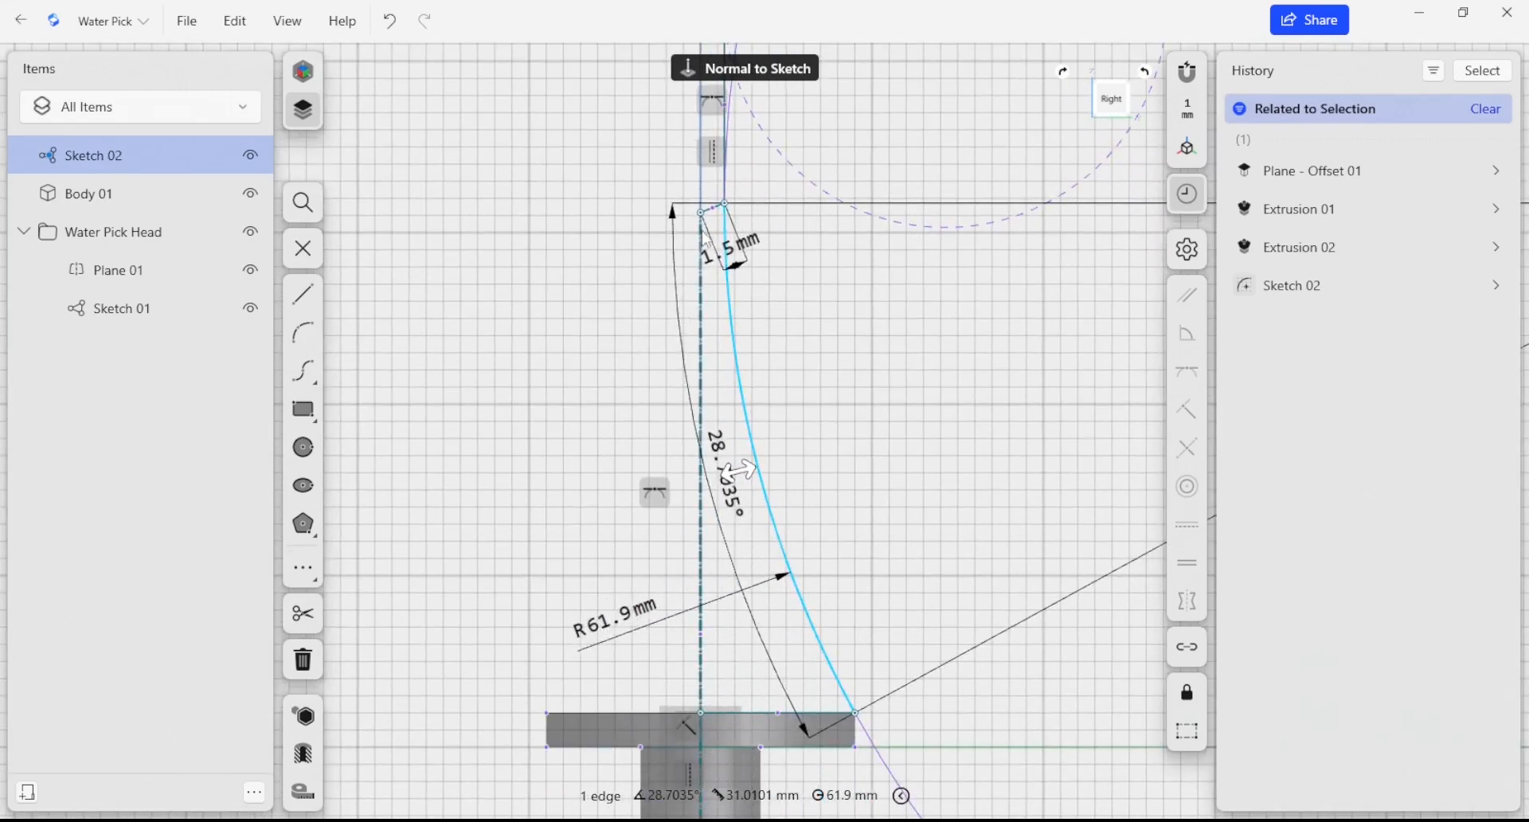
mouse_move(672, 516)
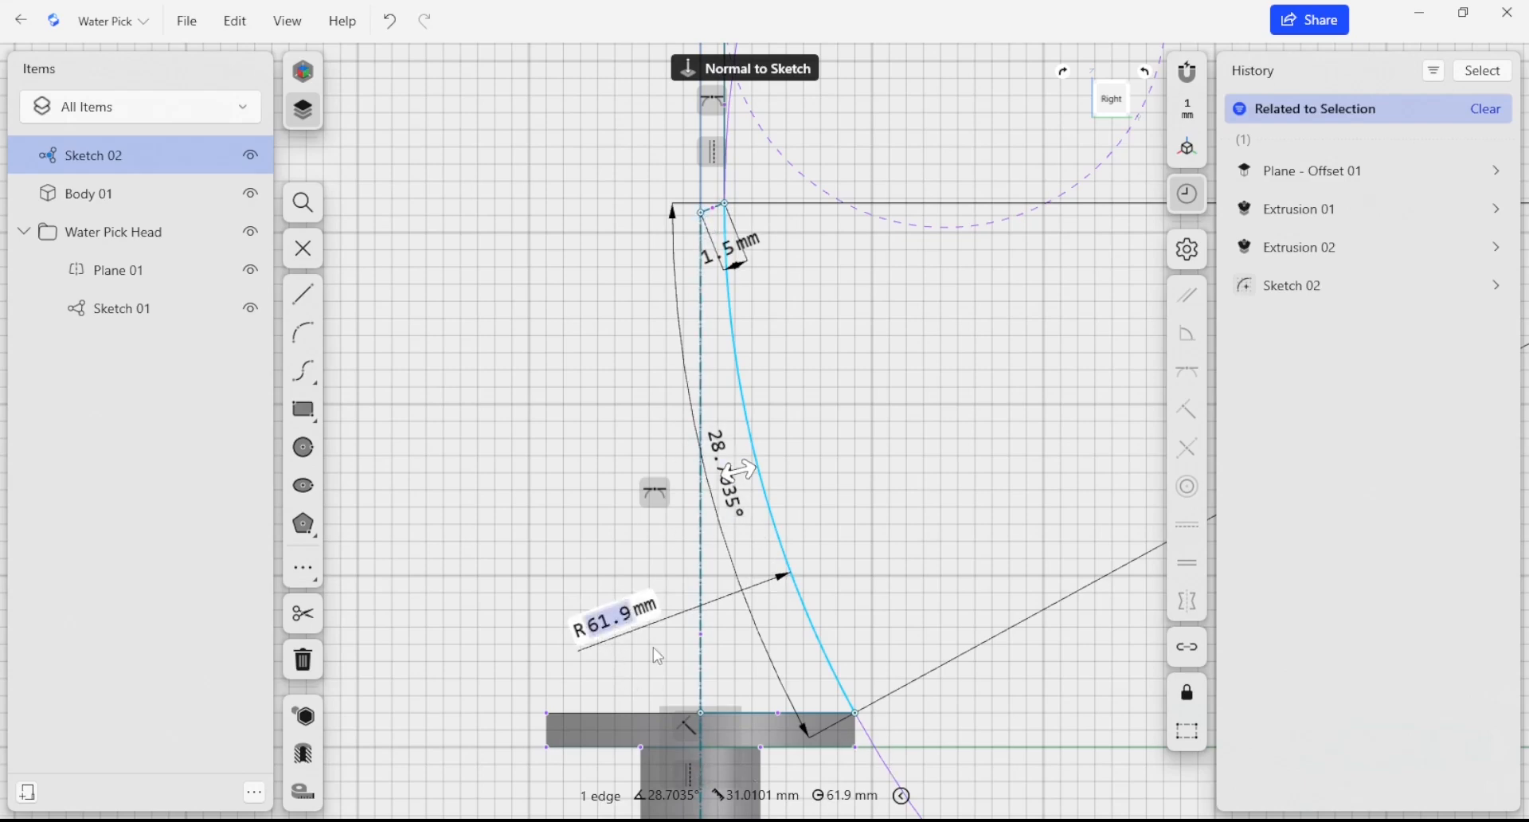
mouse_move(690, 676)
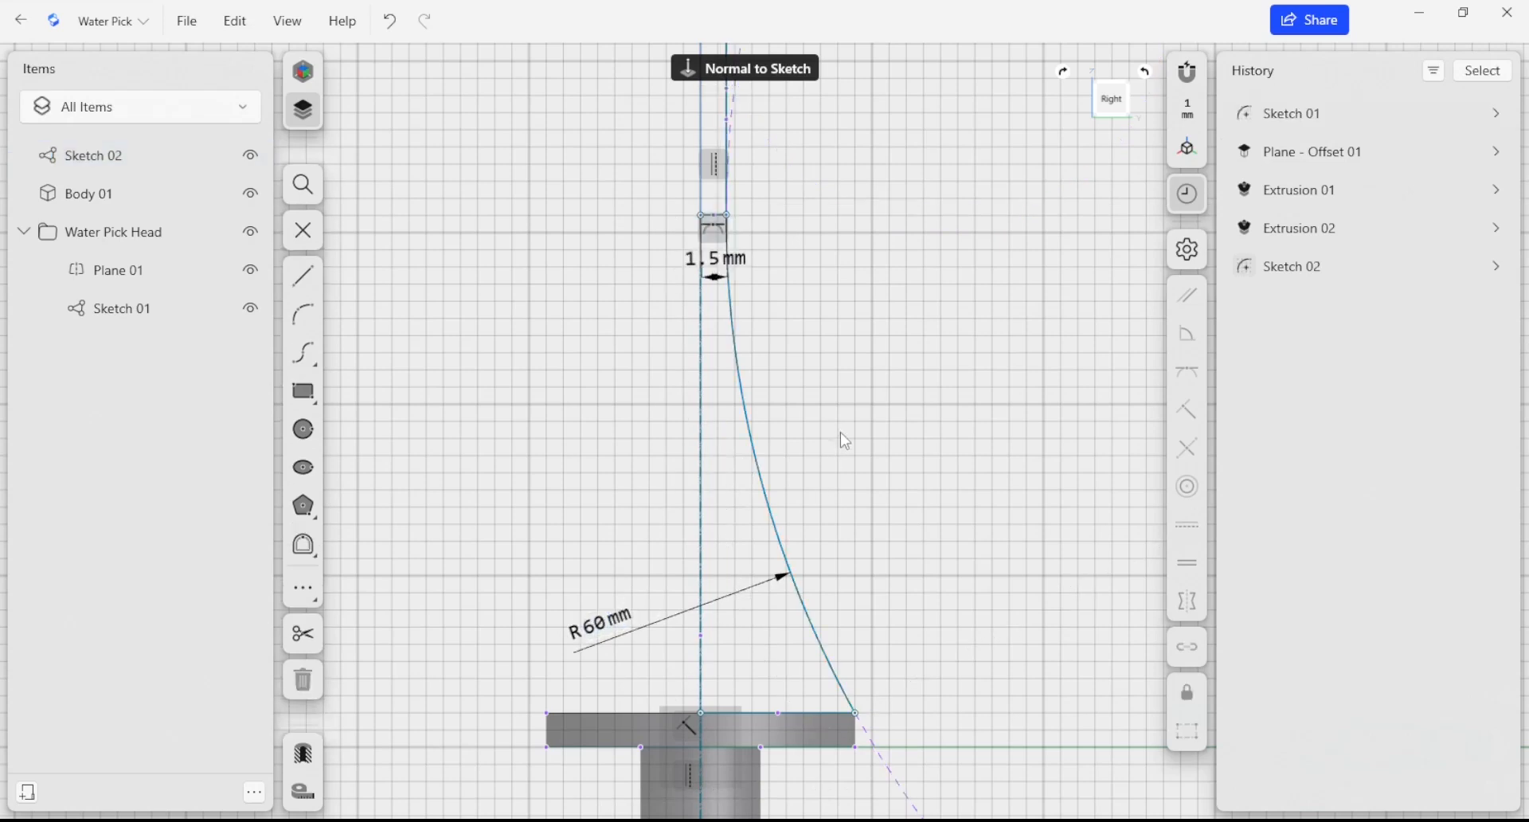
- Set the flared nozzle arc's radius to 60 mm
left_click(755, 444)
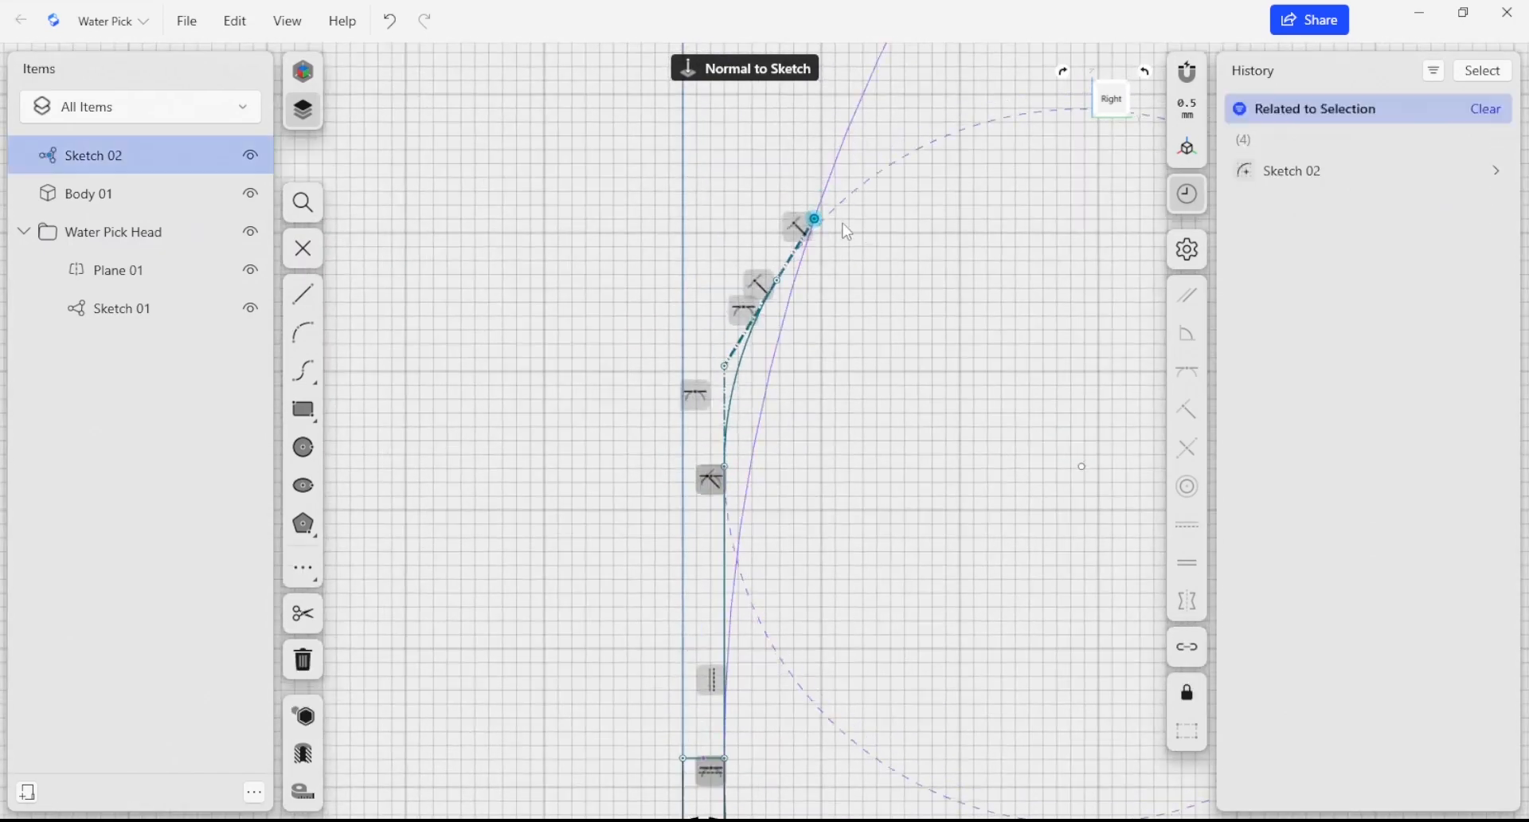
- Slide the transition arc's upper endpoint along the slanted line so the edge blends tangentially
left_click_drag(809, 220, 723, 431)
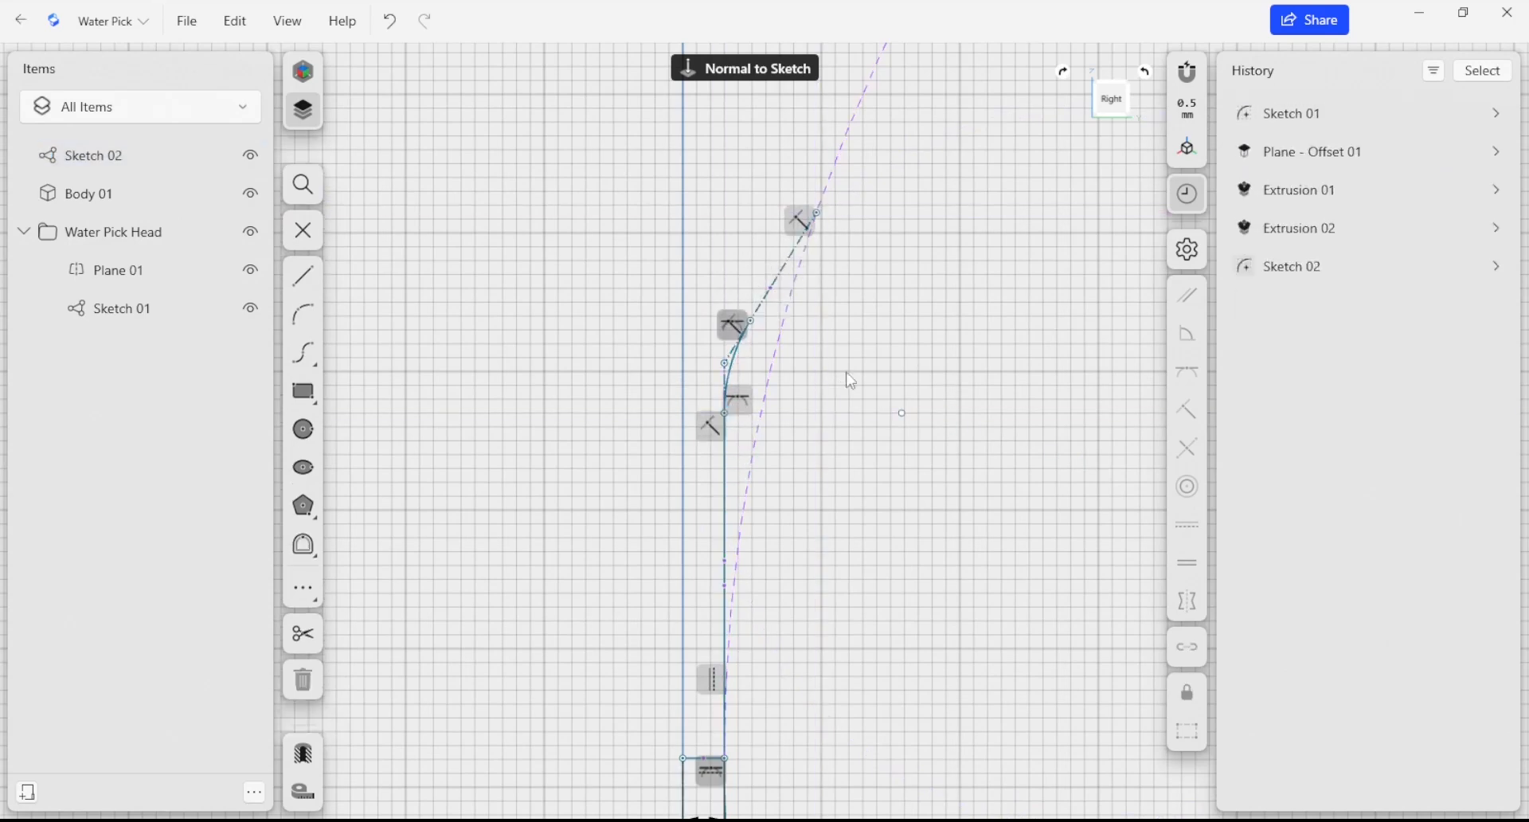
left_click(302, 276)
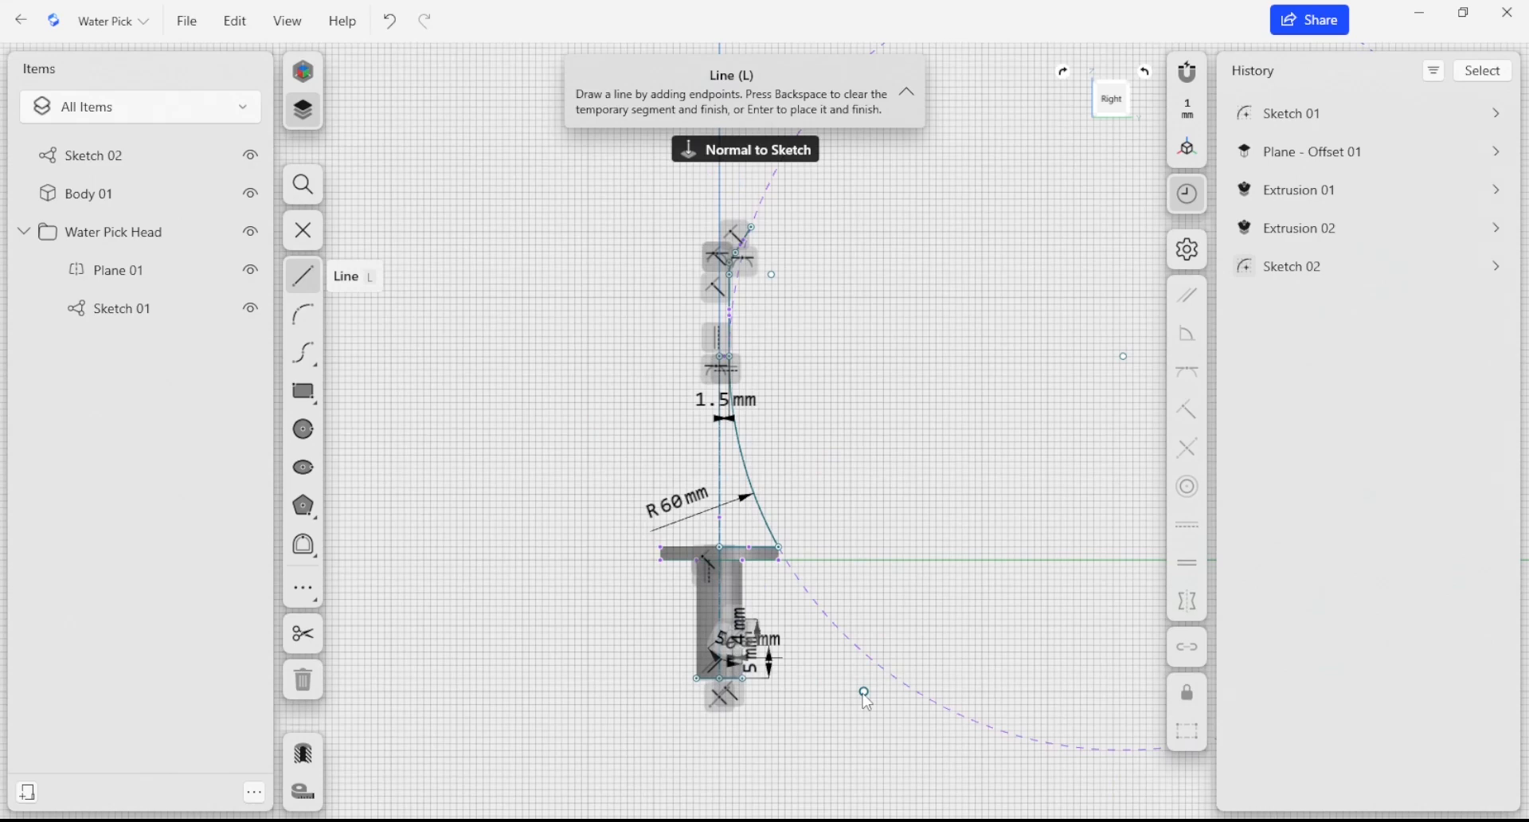
mouse_move(850, 707)
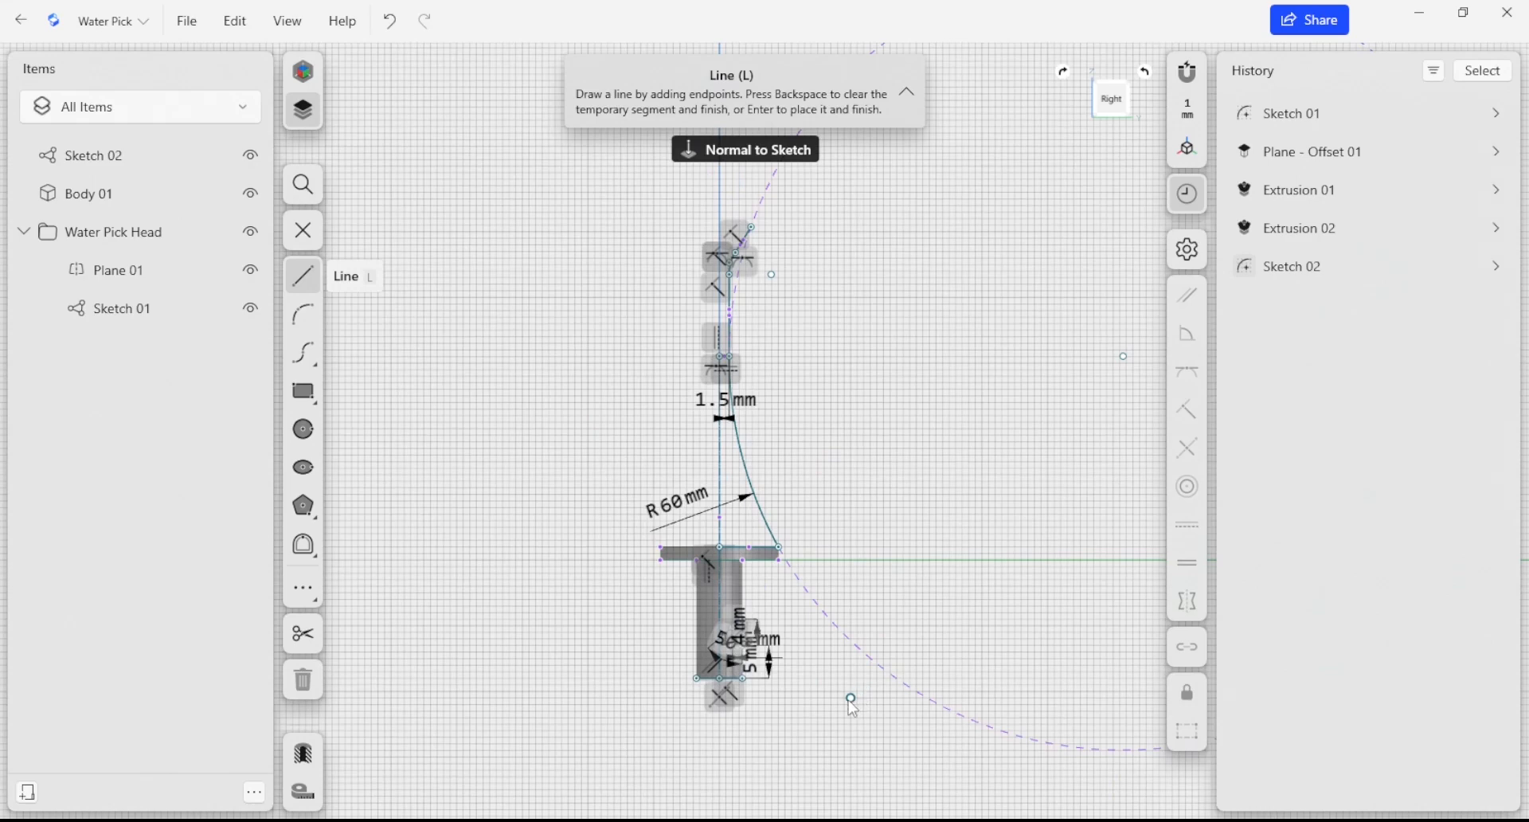